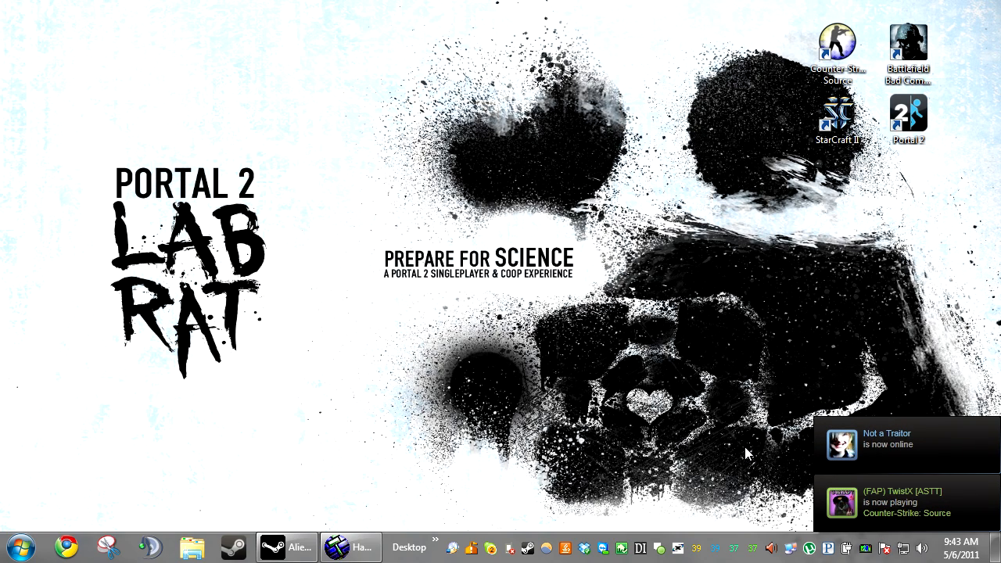
Restore the minimized Hammer editor window from the taskbar
left_click(360, 547)
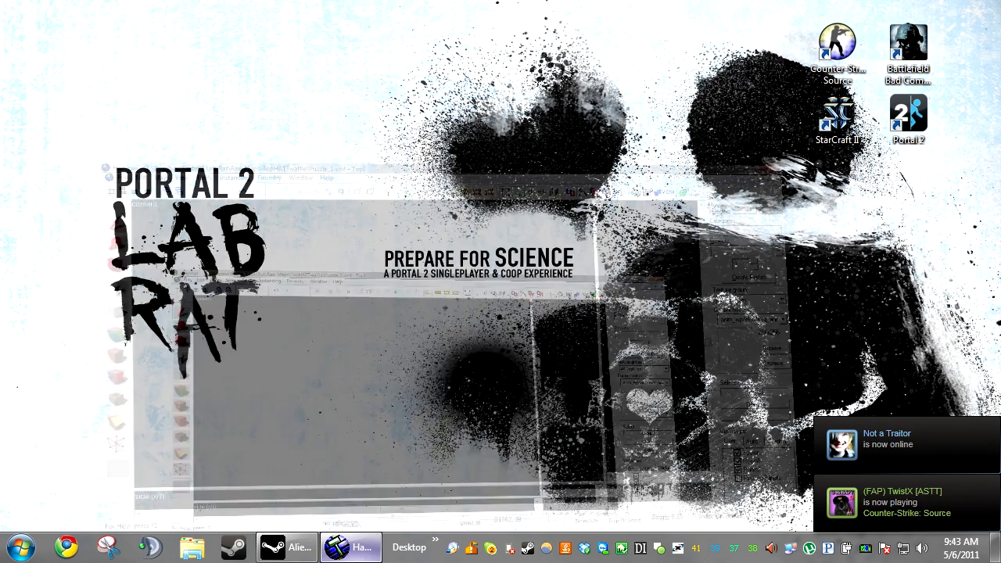
left_click(350, 547)
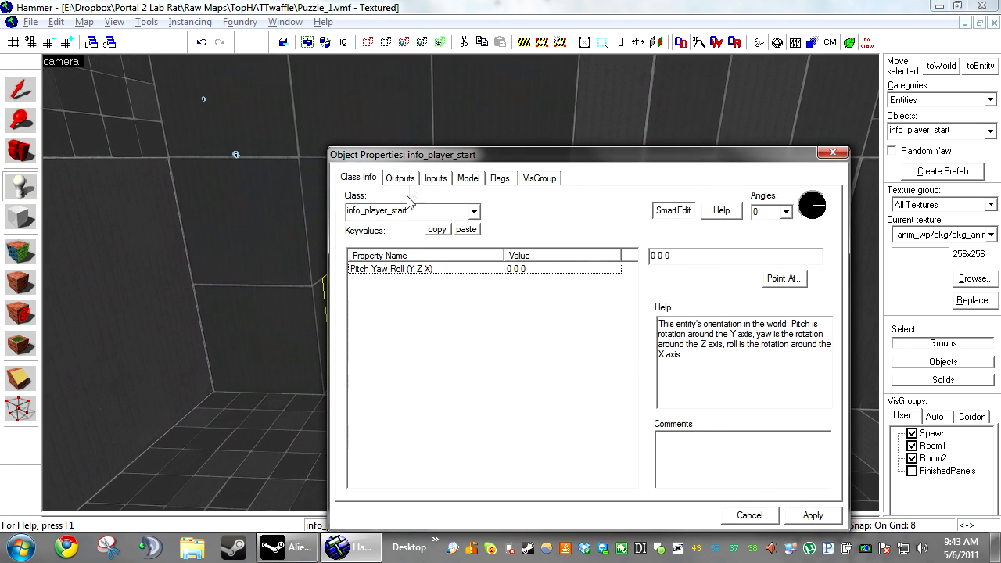
Make the entity a prop_dynamic using the world model arm64x64_interior_rusty.mdl
type("prop")
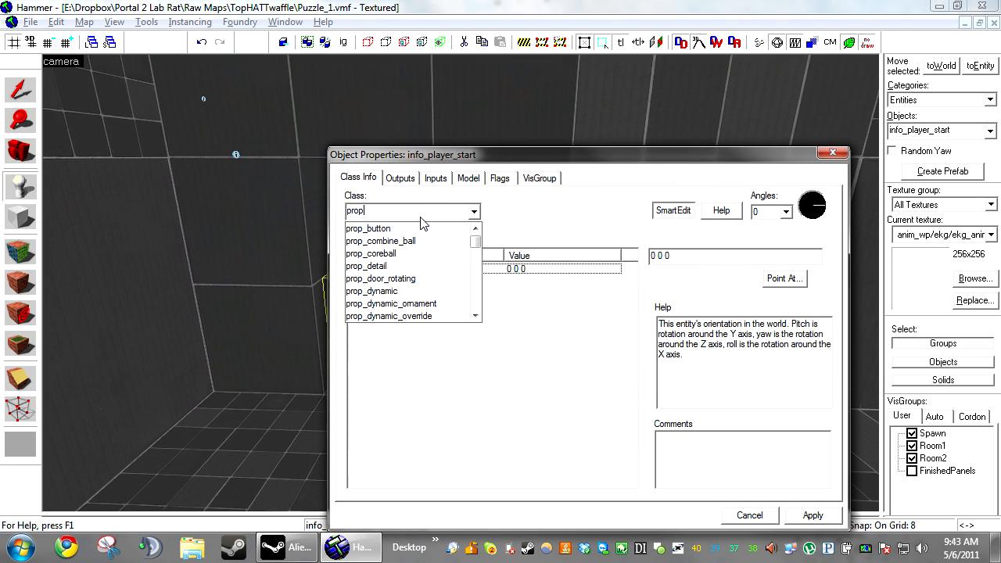
left_click(372, 290)
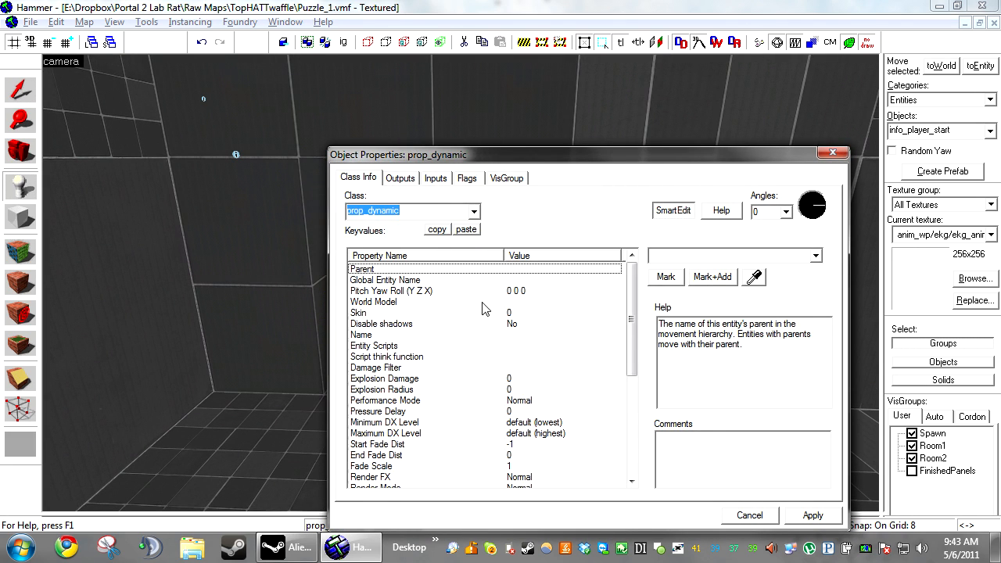
left_click(976, 278)
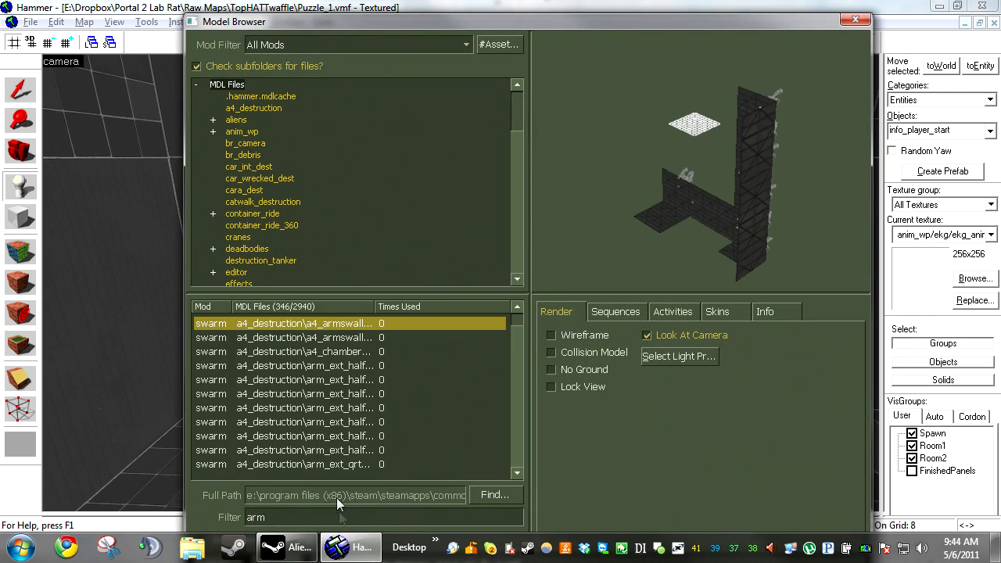
left_click(304, 451)
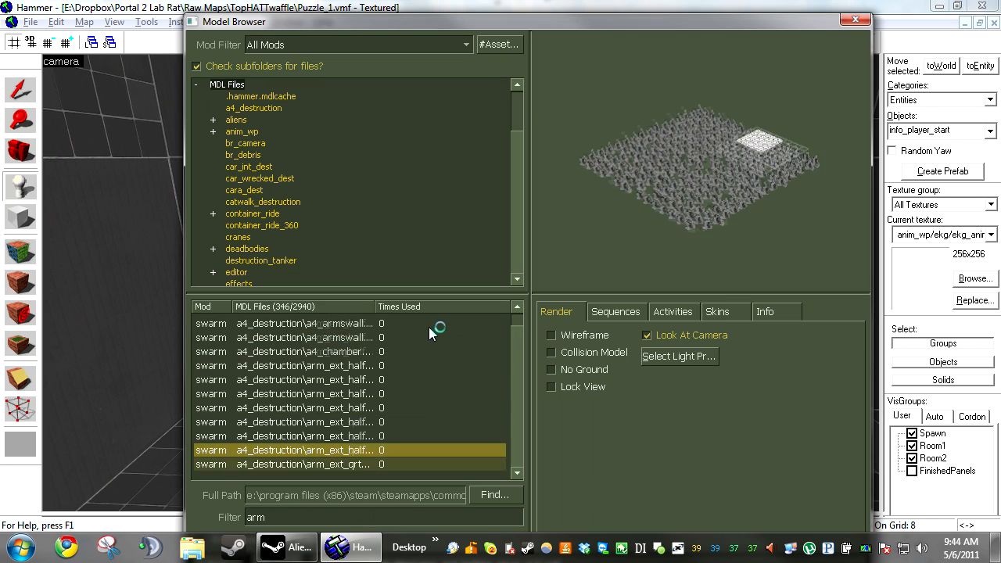
scroll("down", 3)
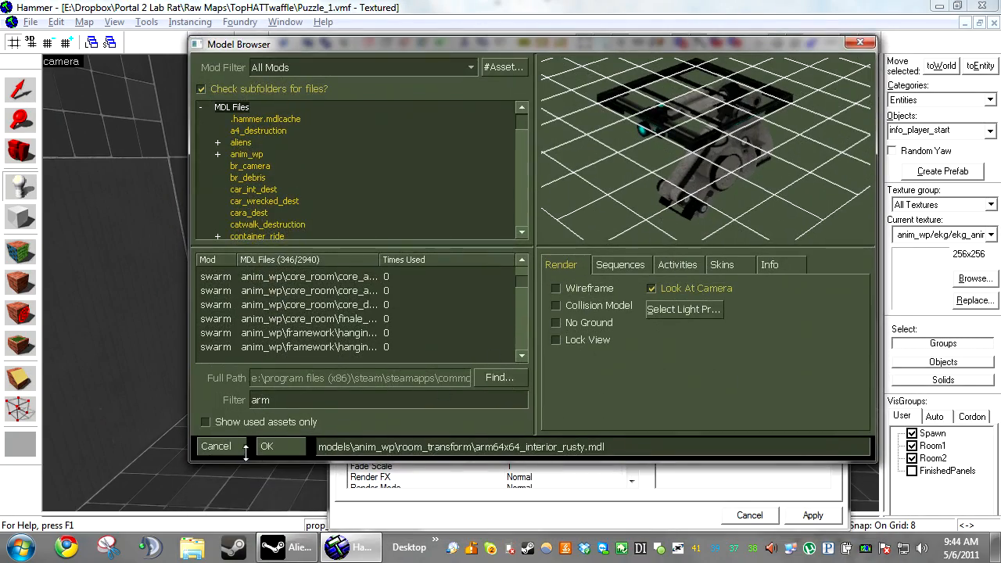
left_click(266, 446)
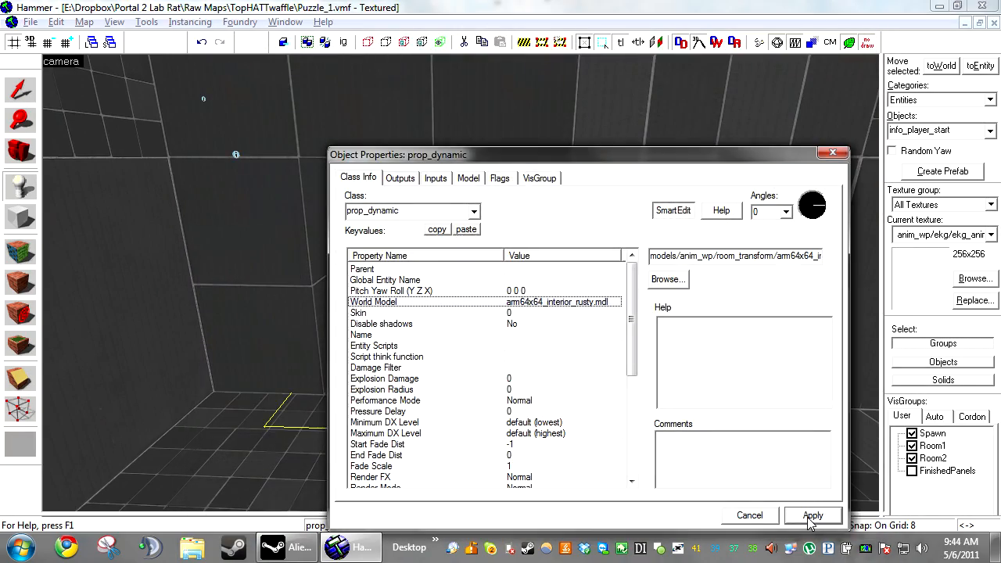
Apply the rusty arm prop_dynamic's new settings
left_click(813, 516)
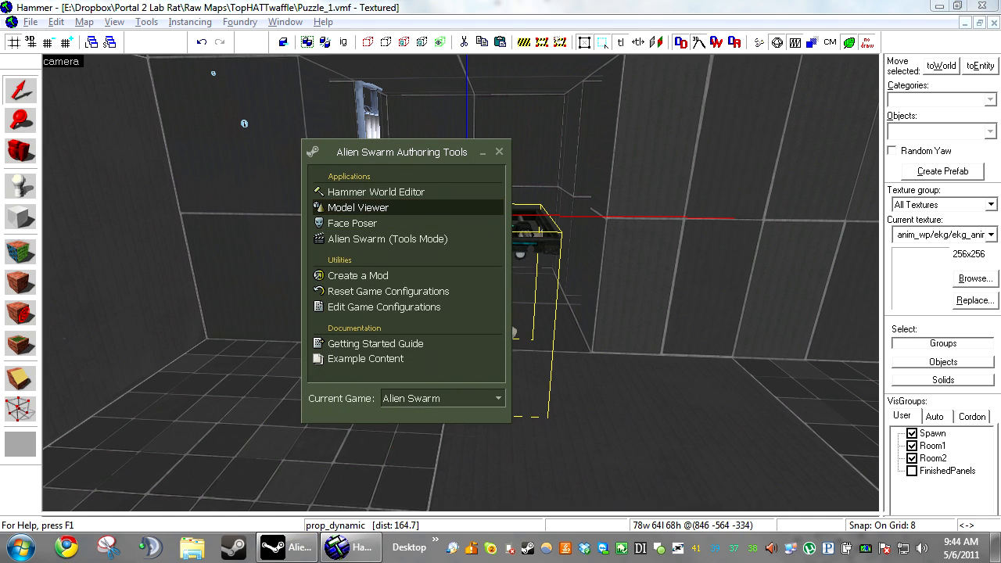
mouse_move(358, 206)
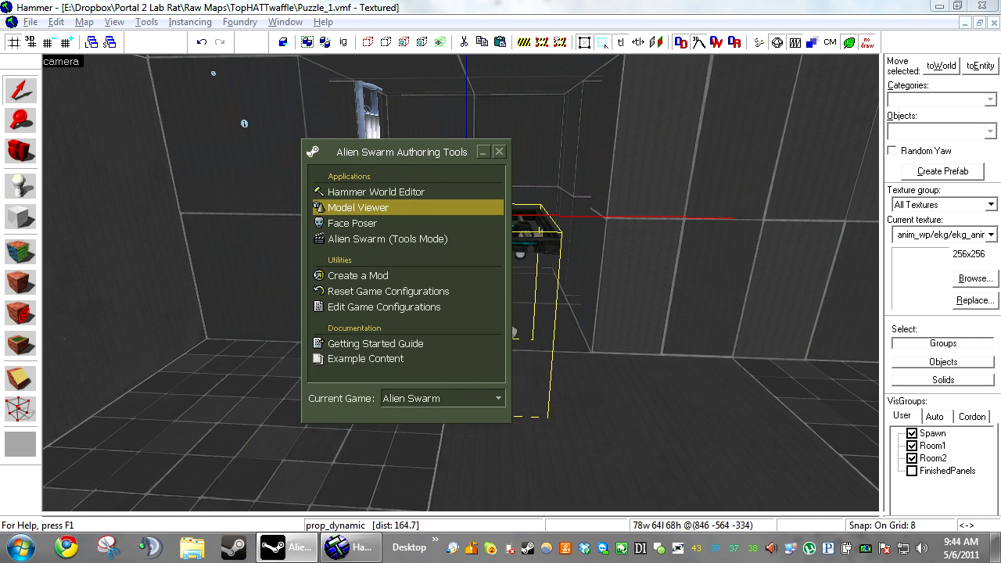
Launch Model Viewer and load arm64x64_interior_rusty.mdl from anim_wp/room_transform
left_click(358, 206)
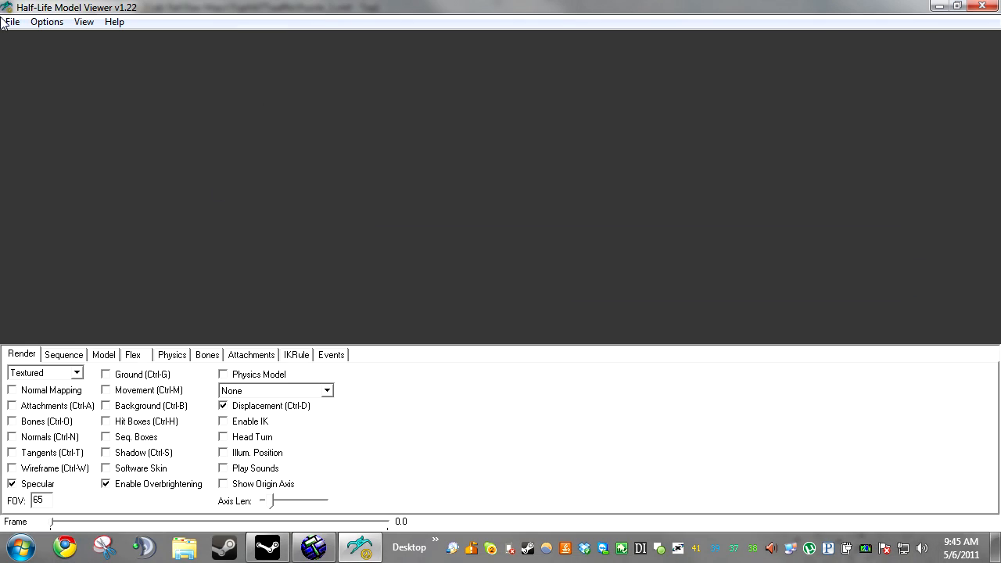
left_click(11, 22)
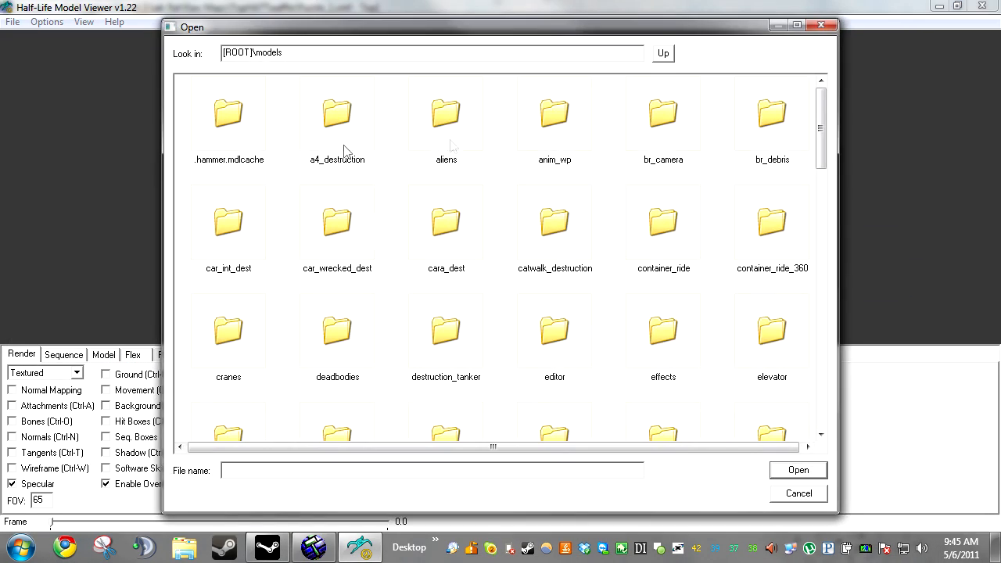
double_click(554, 113)
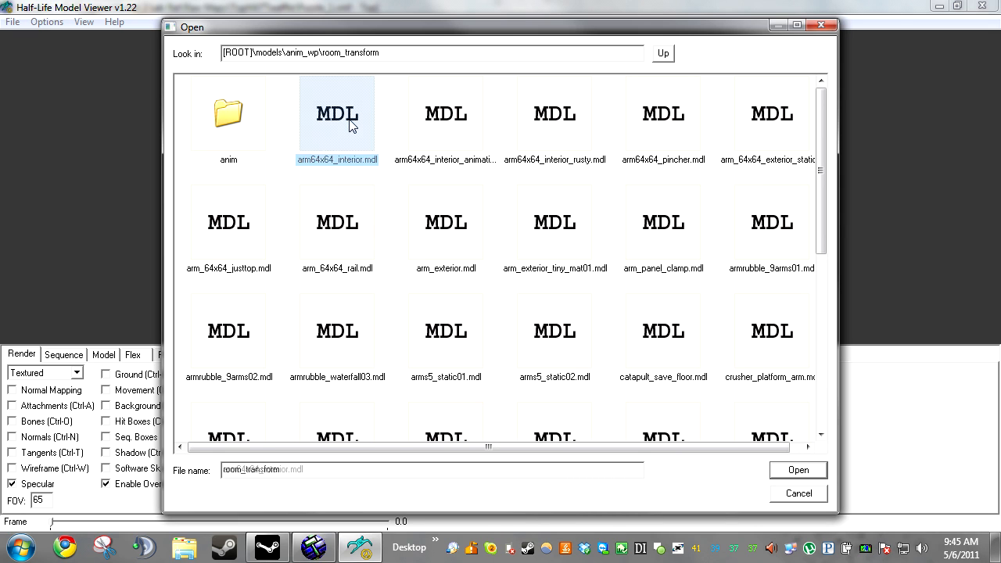
left_click(554, 112)
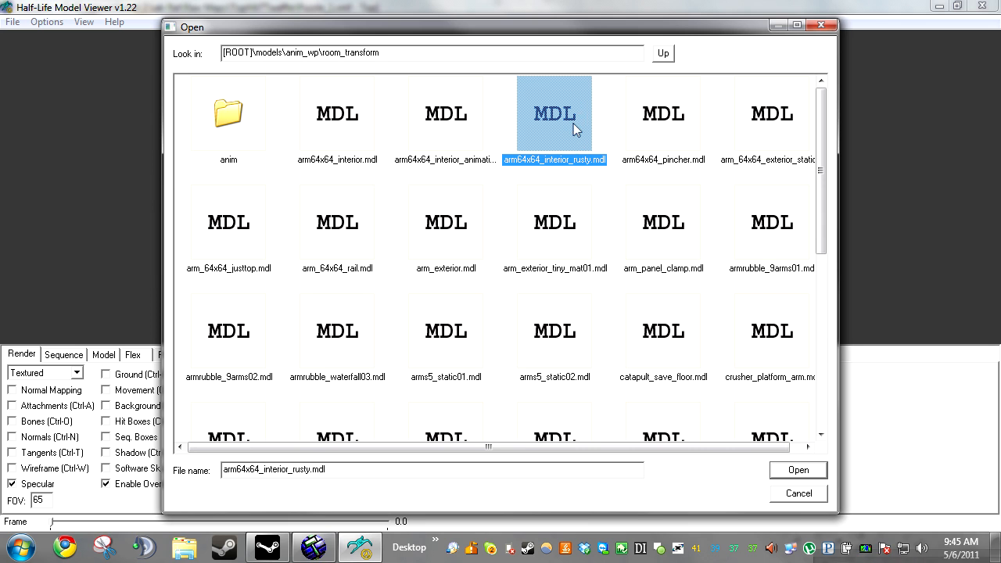
left_click(798, 469)
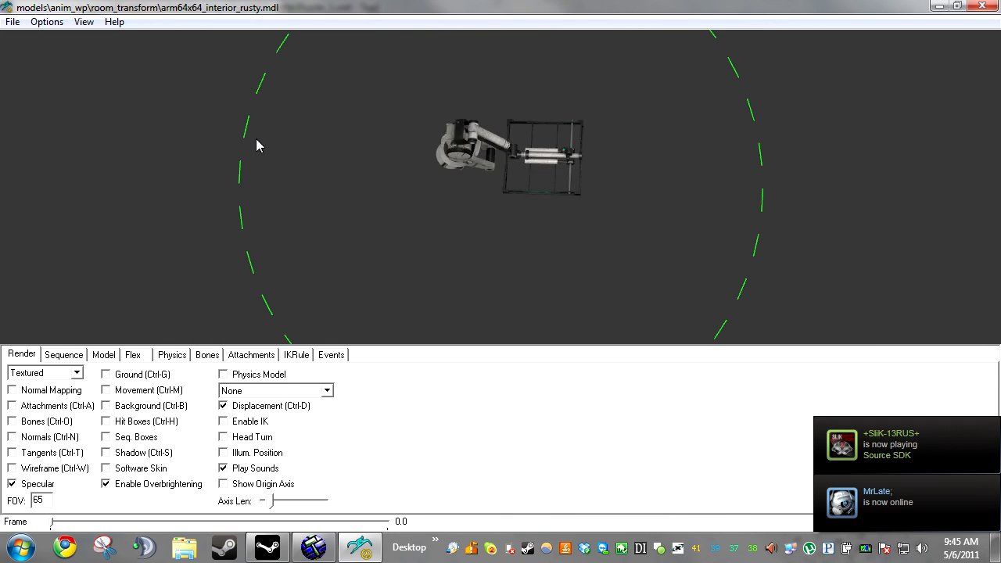
Browse the arm's sequence list and preview a 90-degree corner idle pose
left_click(62, 353)
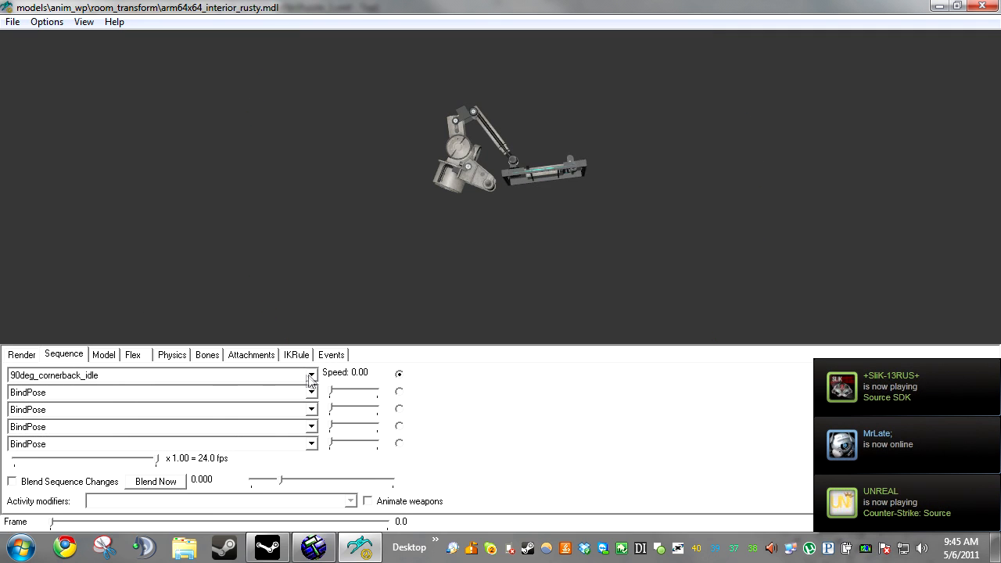
left_click(311, 376)
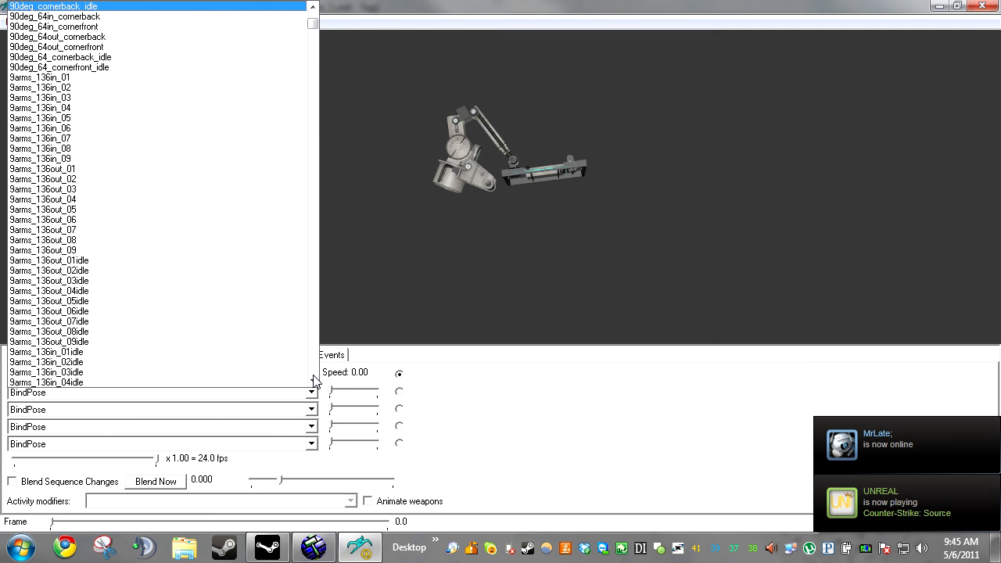
scroll("down", 3)
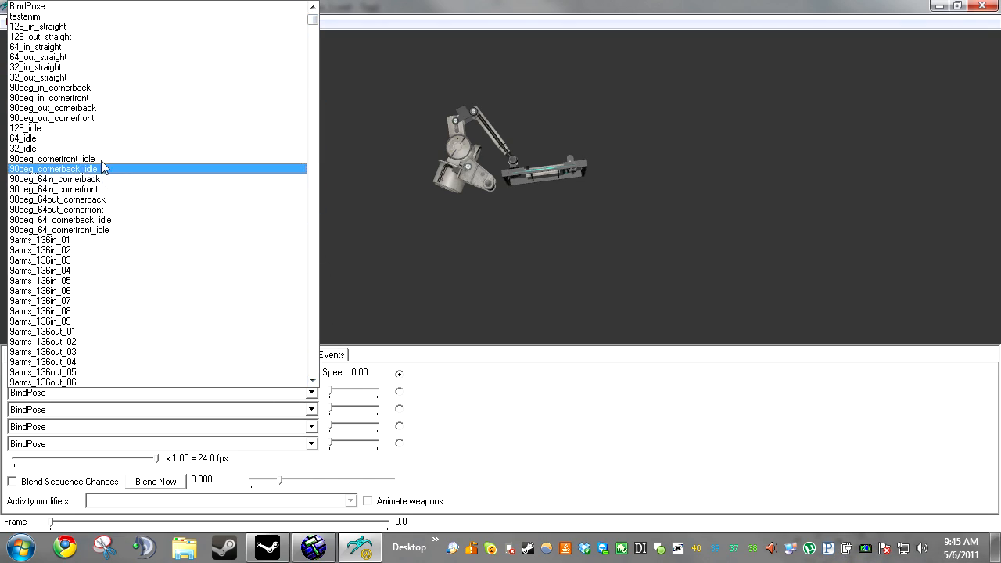
left_click(53, 169)
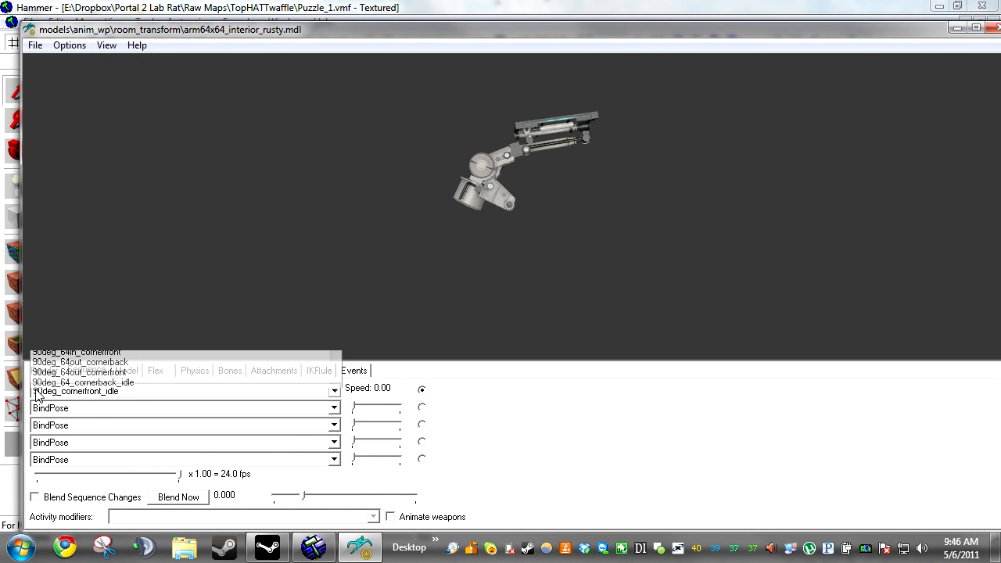
Back in Hammer, set the arm's Default Animation to 90deg_cornerfront_idle
left_click(77, 391)
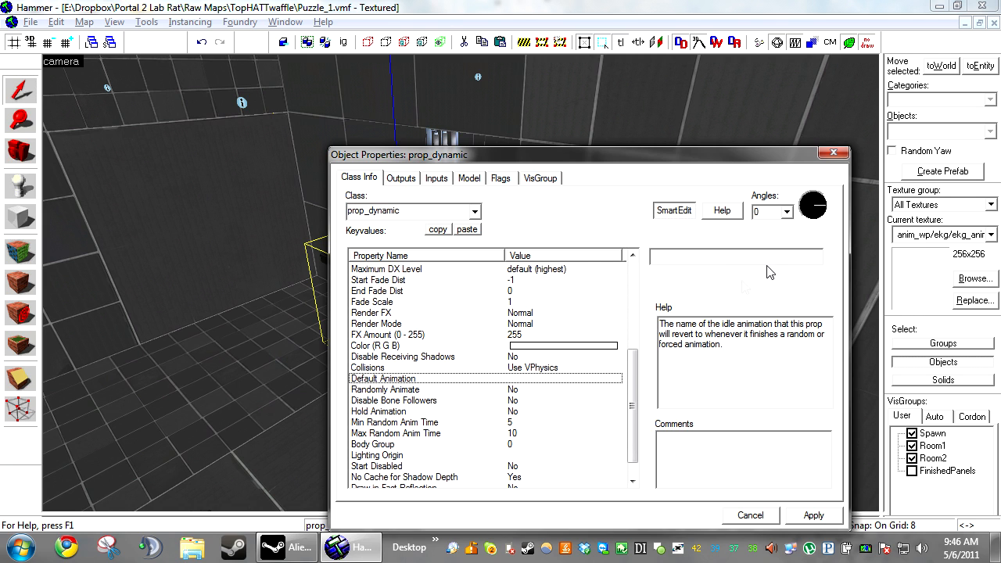
type("90")
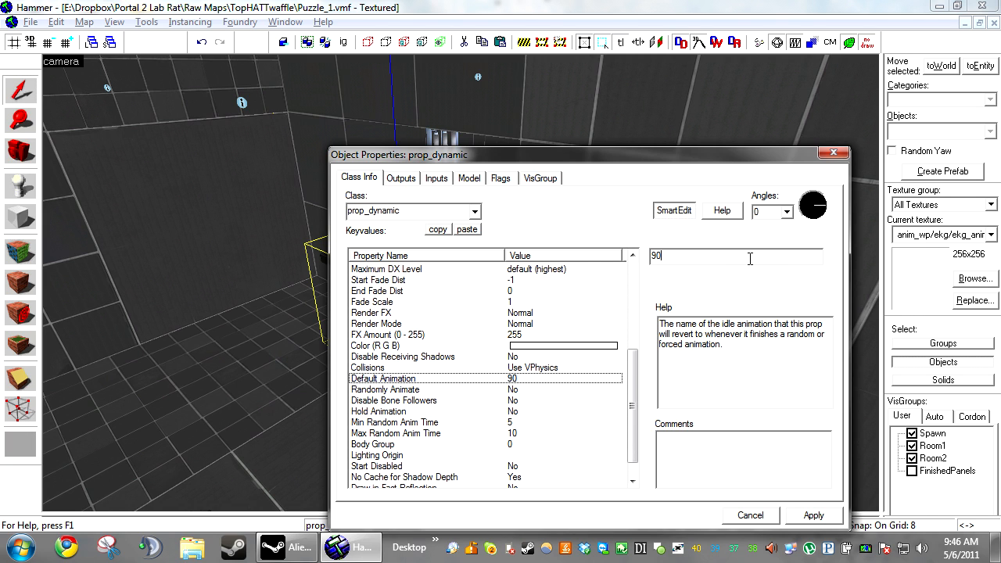
type("deg_")
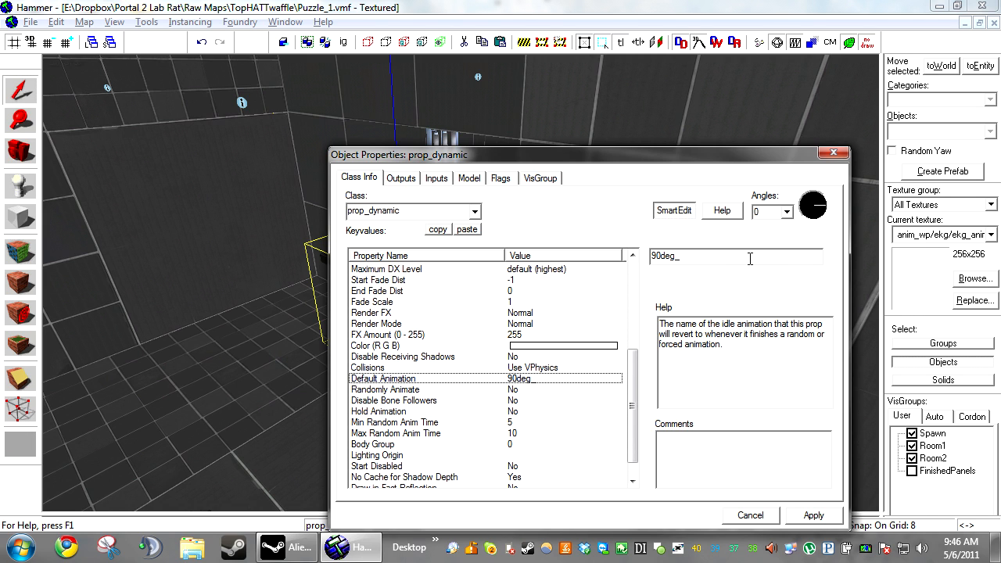
type("cornerf")
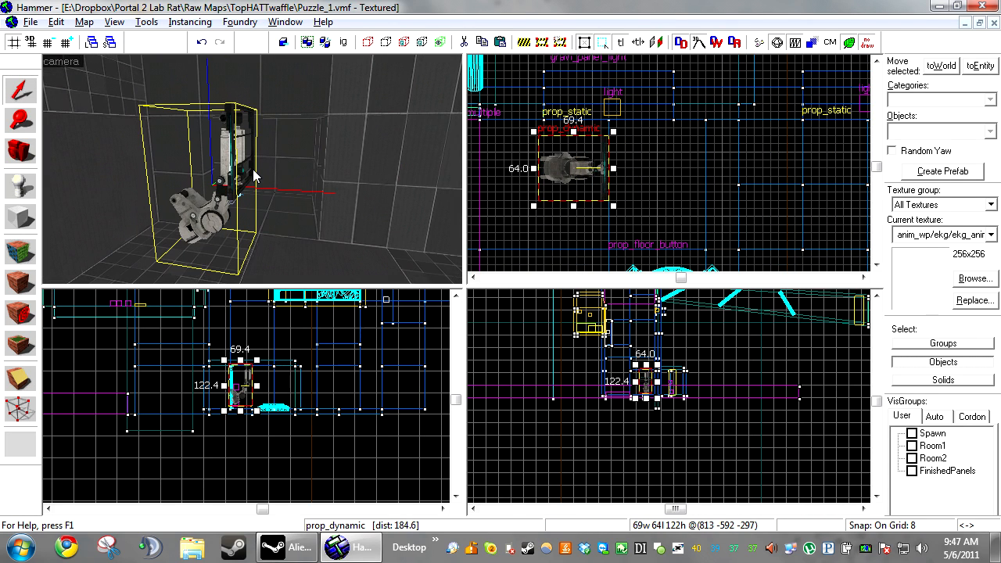
mouse_move(280, 222)
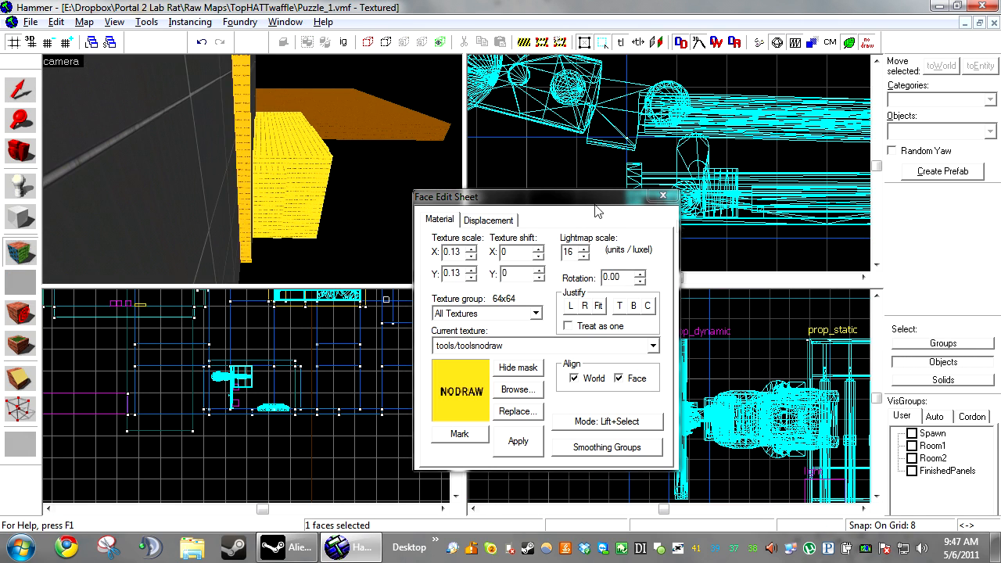
Draw the panel brush and texture its faces with tools/toolsnodraw
left_click(663, 195)
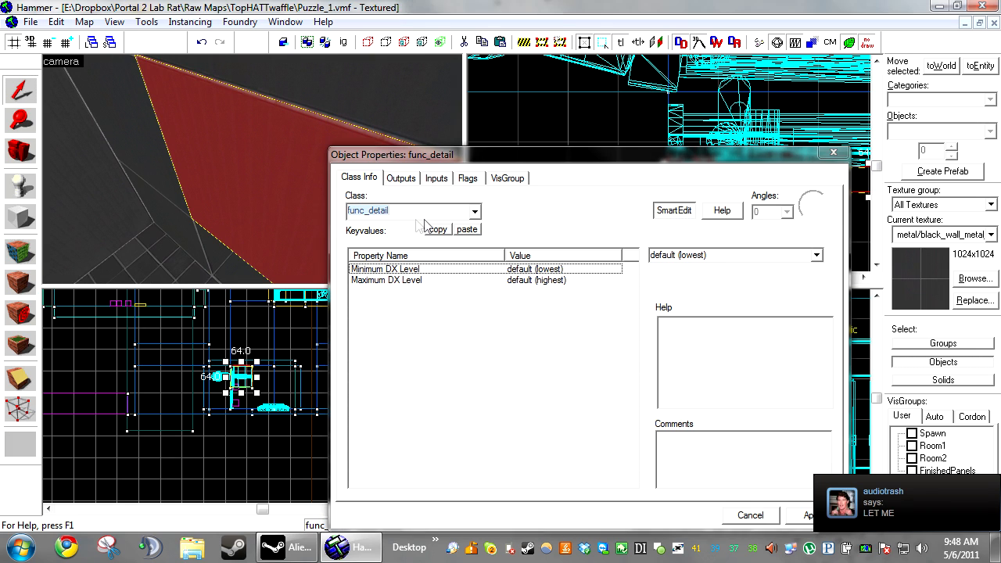
Make the panel a func_brush named Panel_brush_1 parented to Panel_model_1 and apply
type("func_brush")
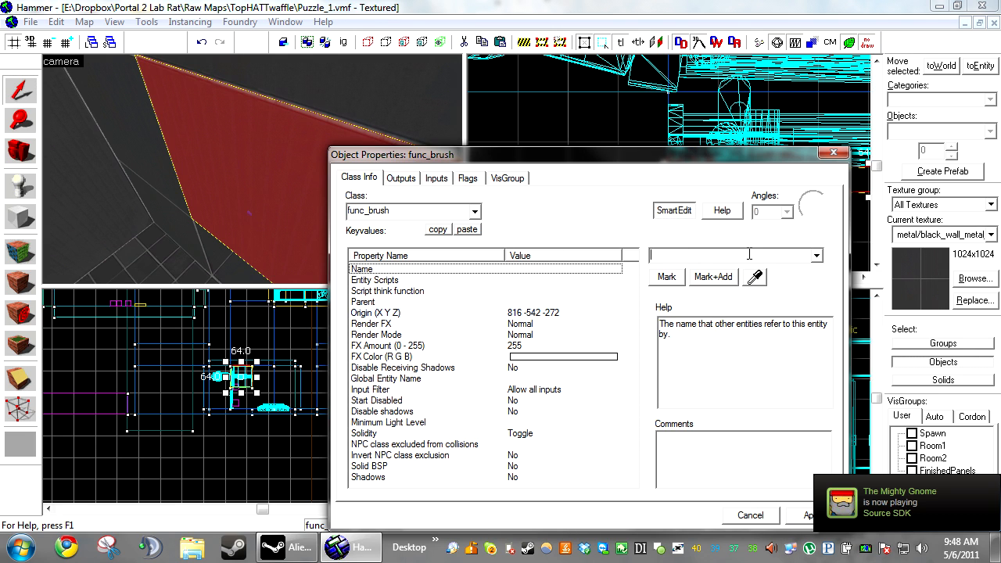
type("Panel_b")
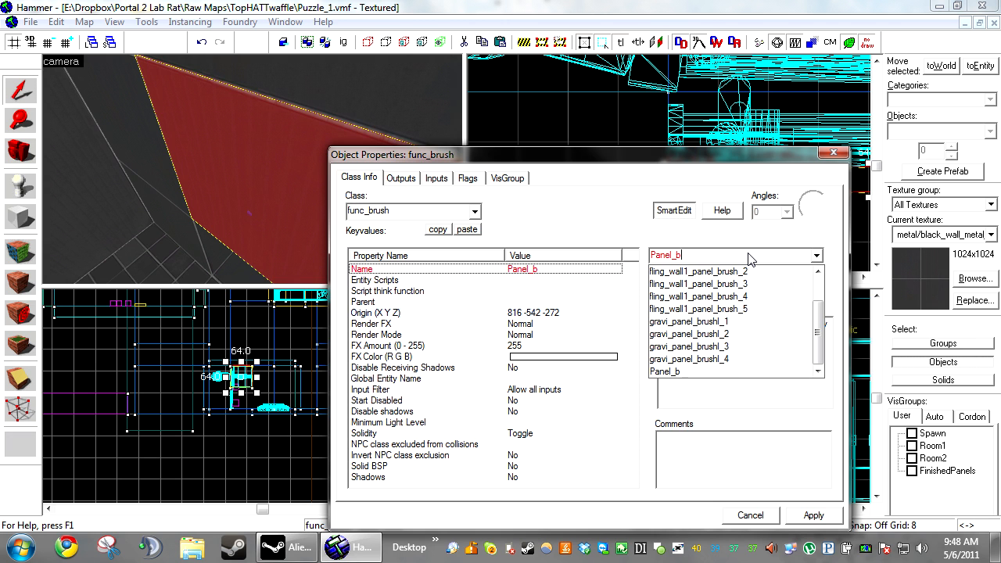
left_click(663, 371)
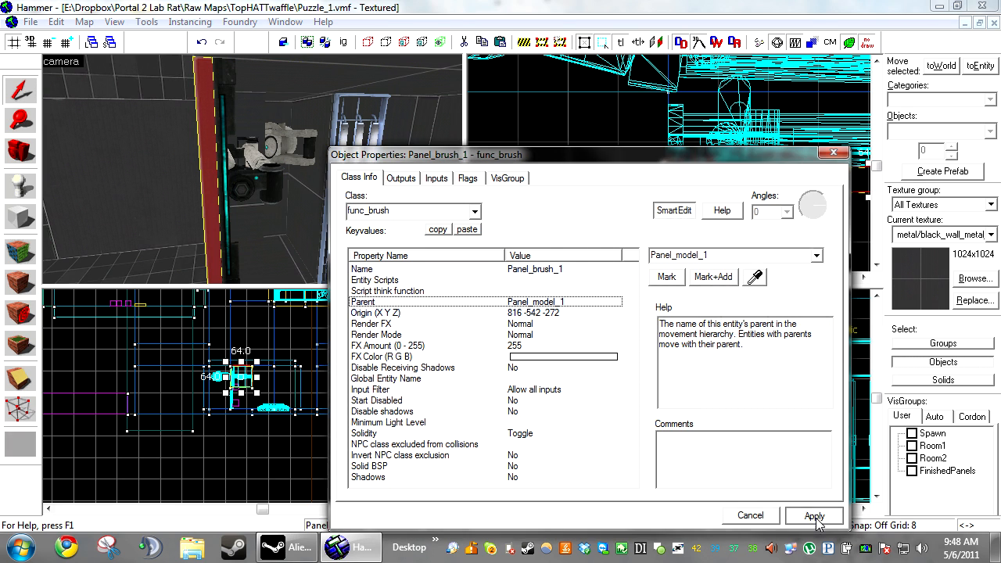
left_click(813, 516)
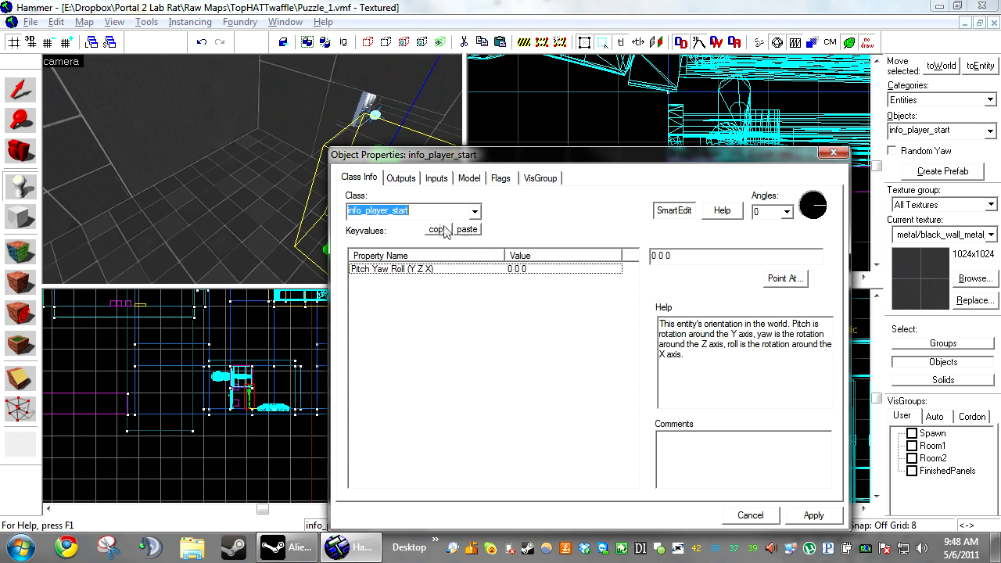
Set class logic_auto with OnMapSpawn output SetParentAttachmentMaintainOffset targeting Panel_brush_1
left_click(475, 210)
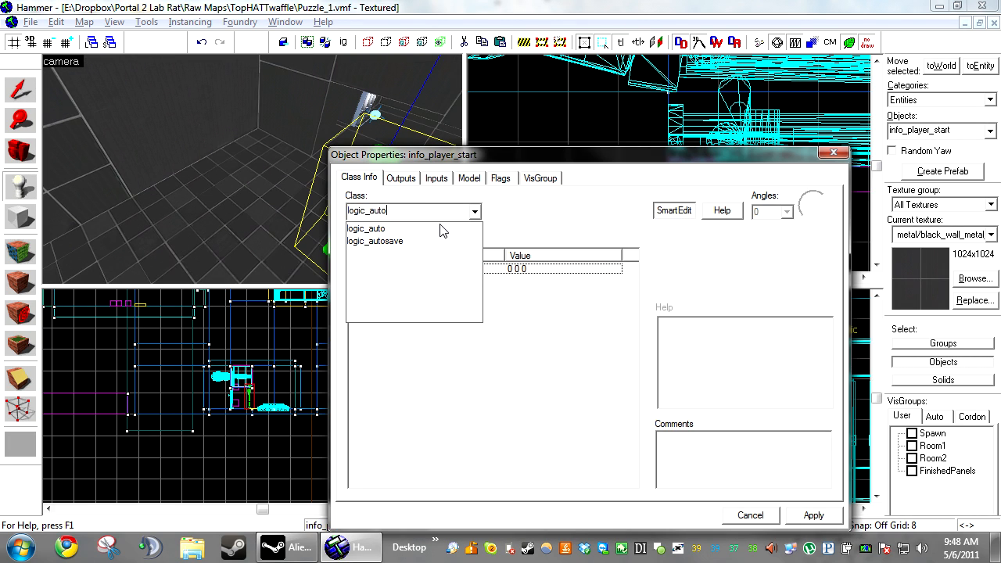
left_click(366, 228)
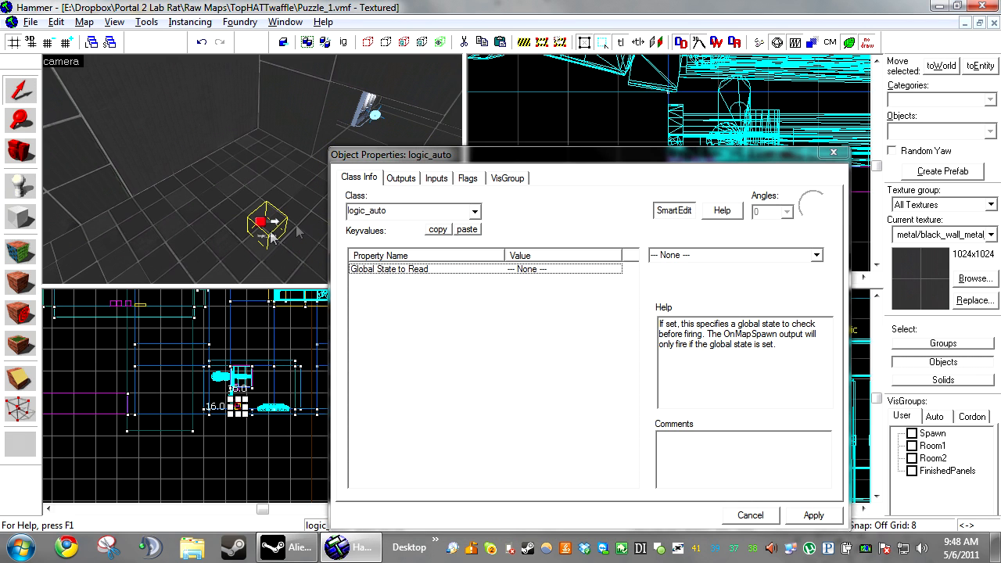
left_click(401, 178)
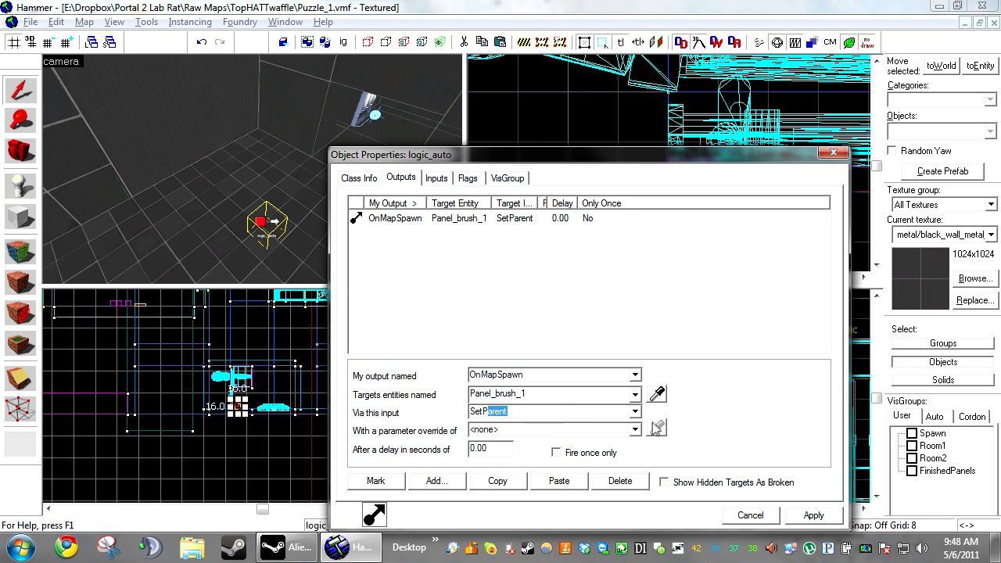
left_click(635, 411)
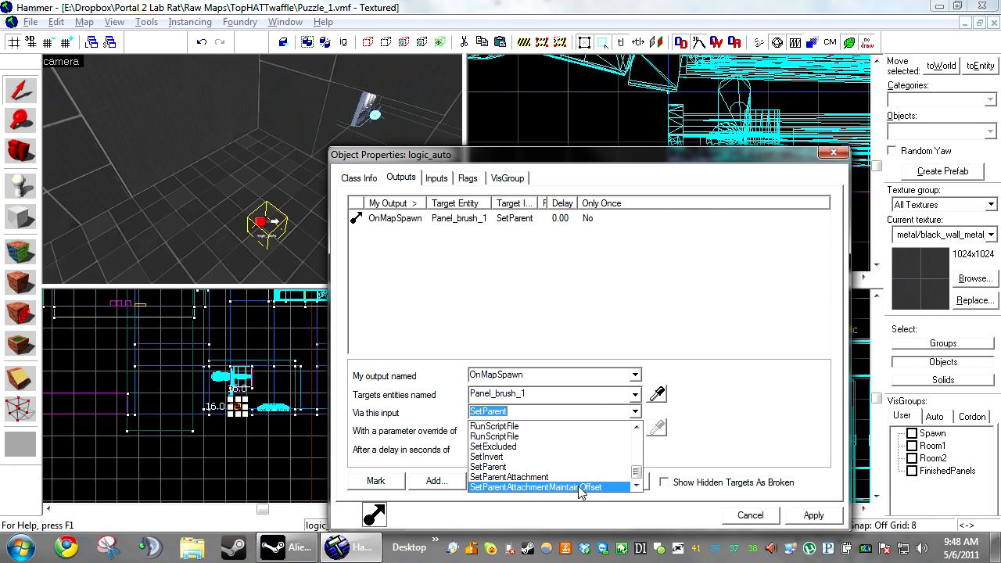
left_click(535, 486)
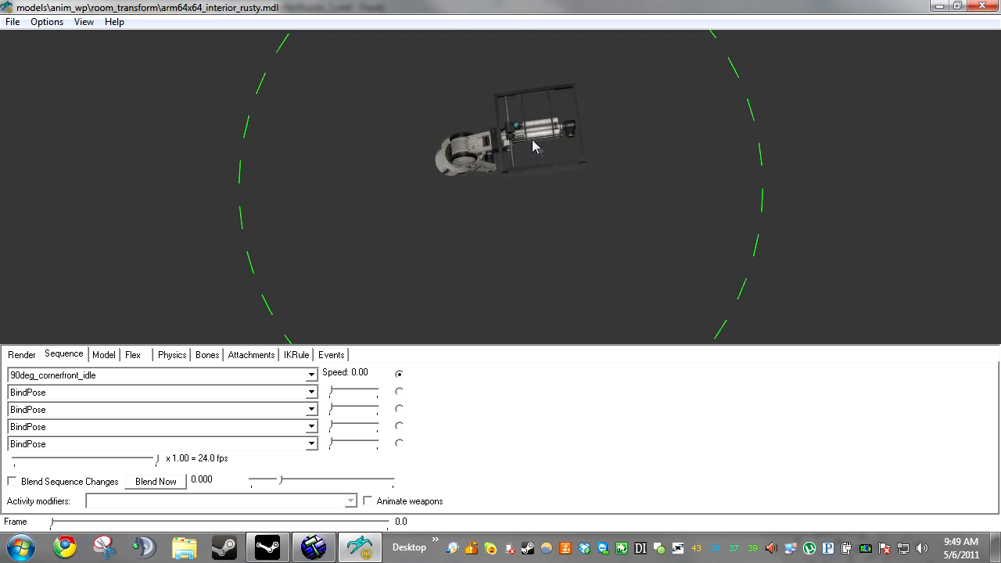
Inspect the panel_attach attachment's bone, then play a corner animation from the sequence list
left_click(251, 354)
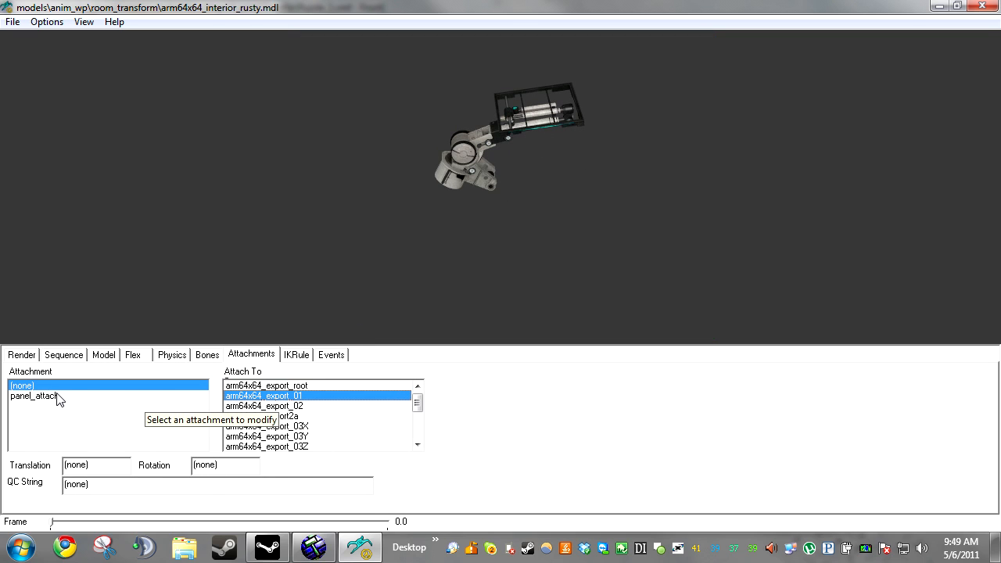
left_click(35, 394)
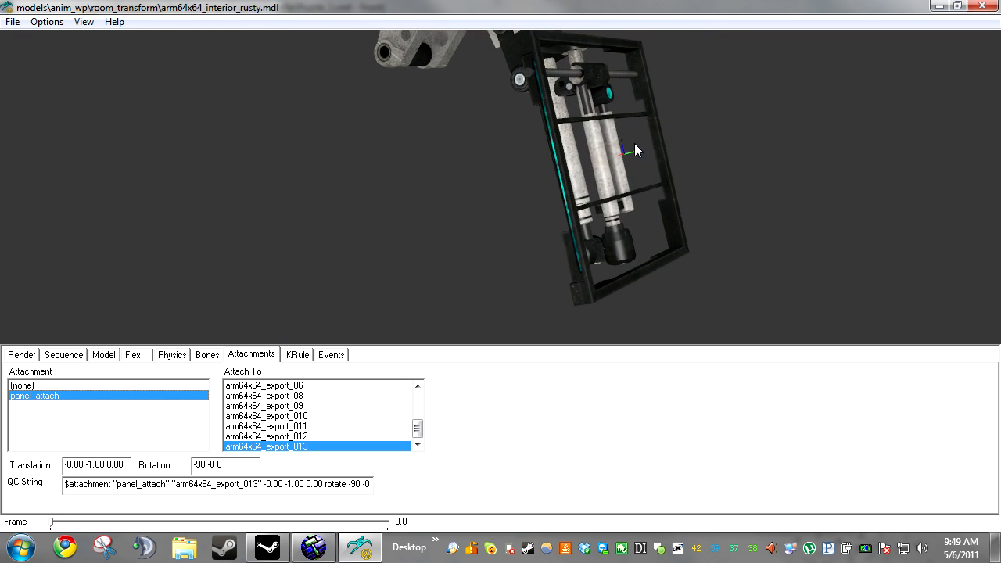
left_click(63, 354)
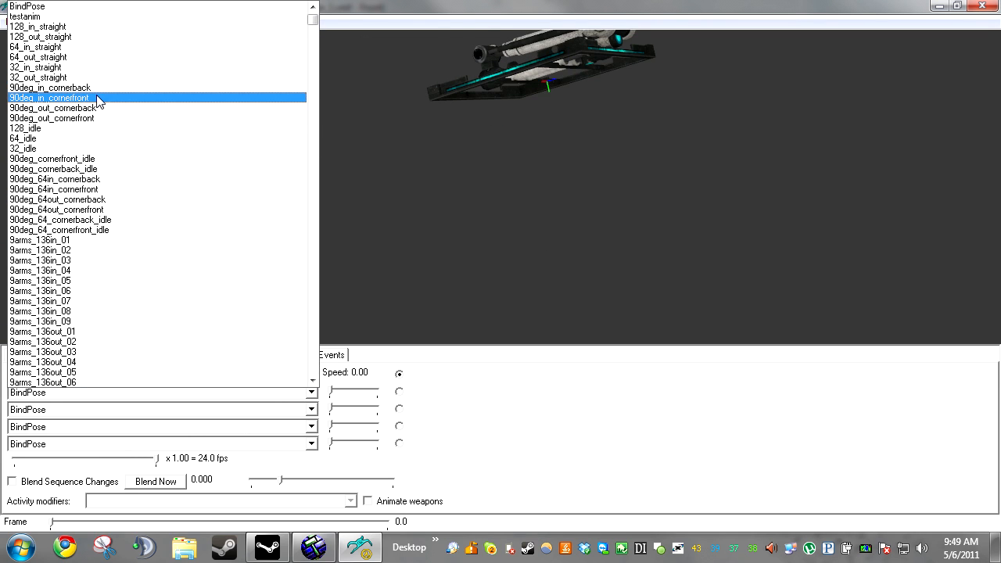
left_click(50, 97)
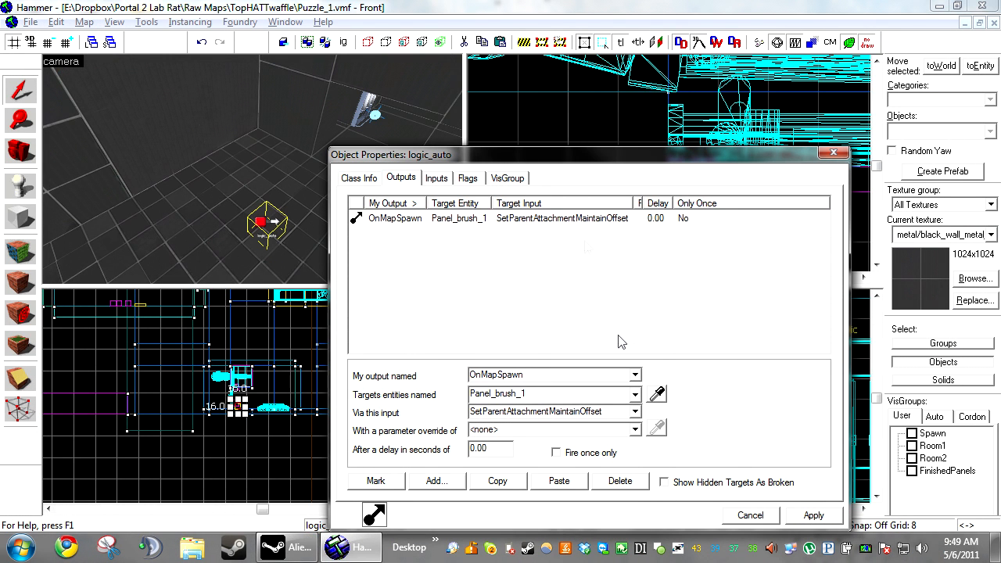
Set the OnMapSpawn output's parameter override to panel_attach and apply it
left_click(547, 428)
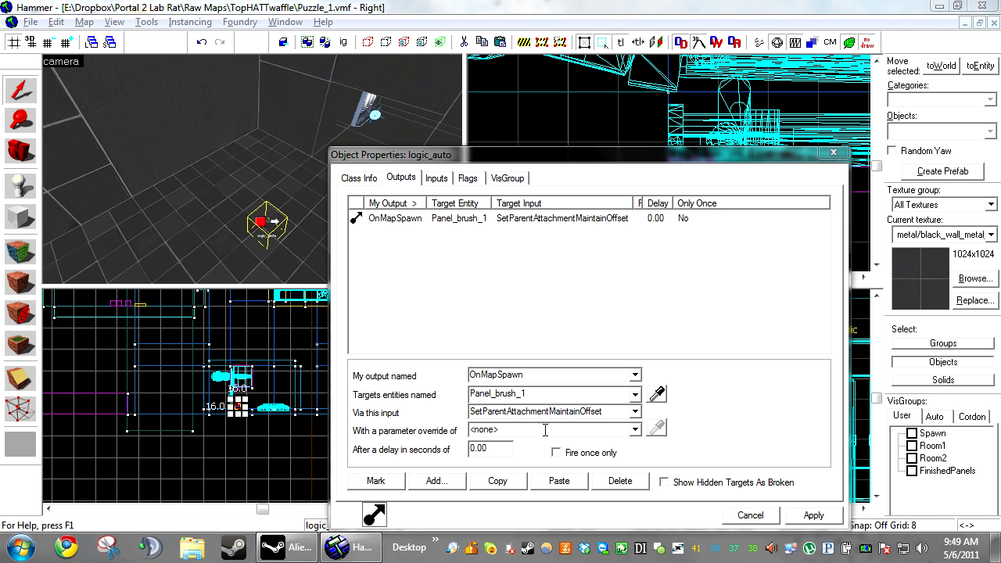
type("pal")
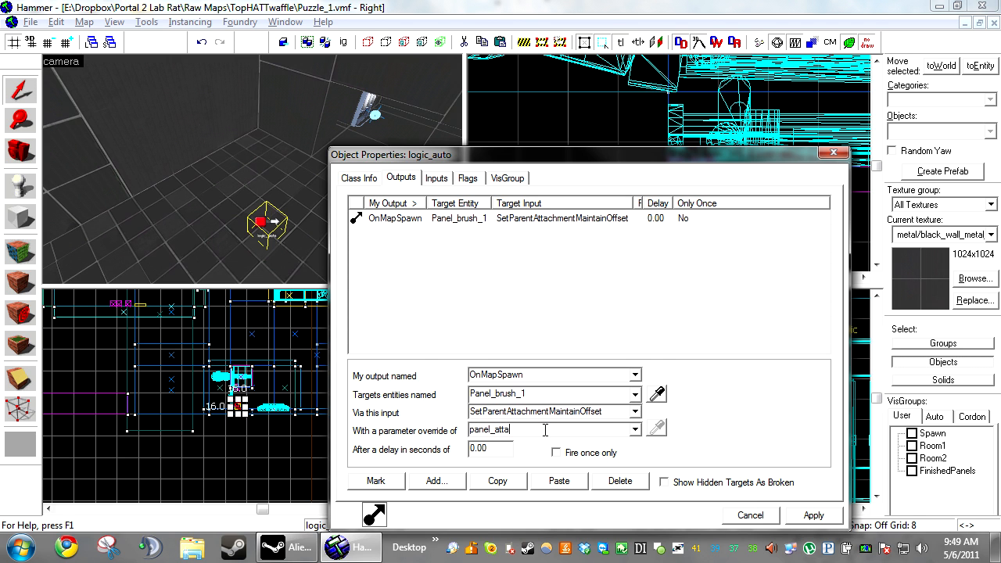
left_click(813, 516)
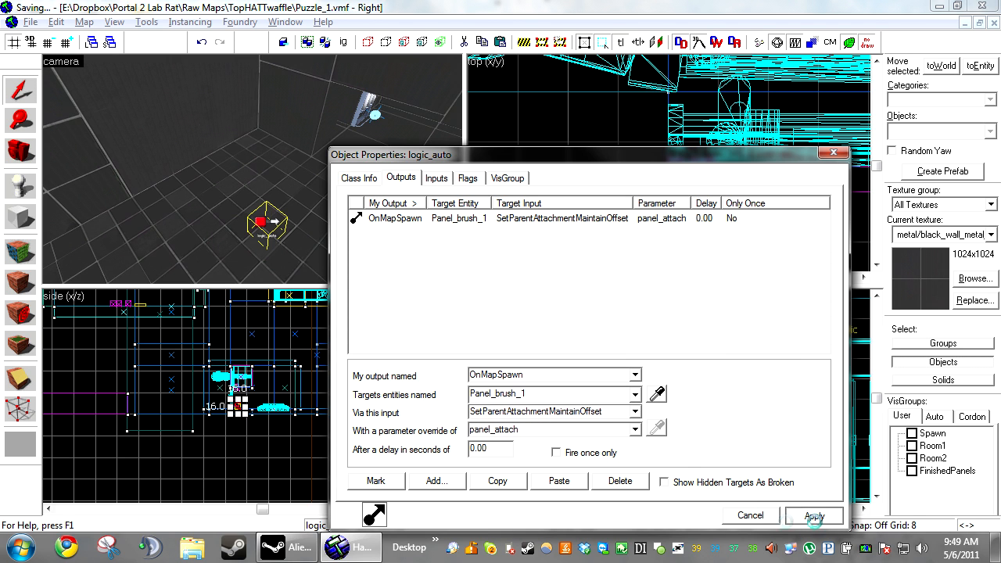
left_click(813, 516)
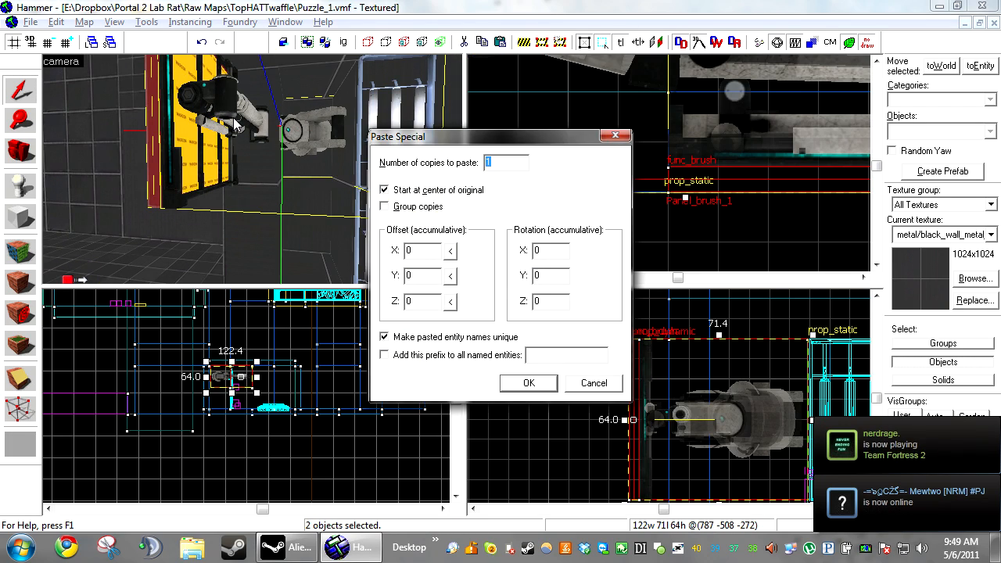
Set the number of copies in Paste Special for the arm prop and panel brush
left_click(528, 382)
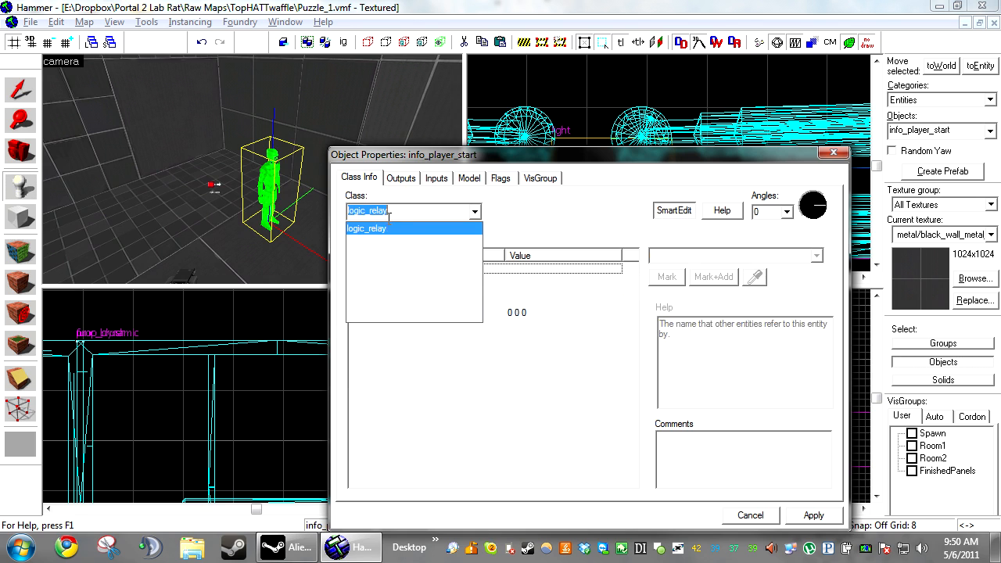
Make the new entity a logic_relay named Panel_relay_open
left_click(366, 228)
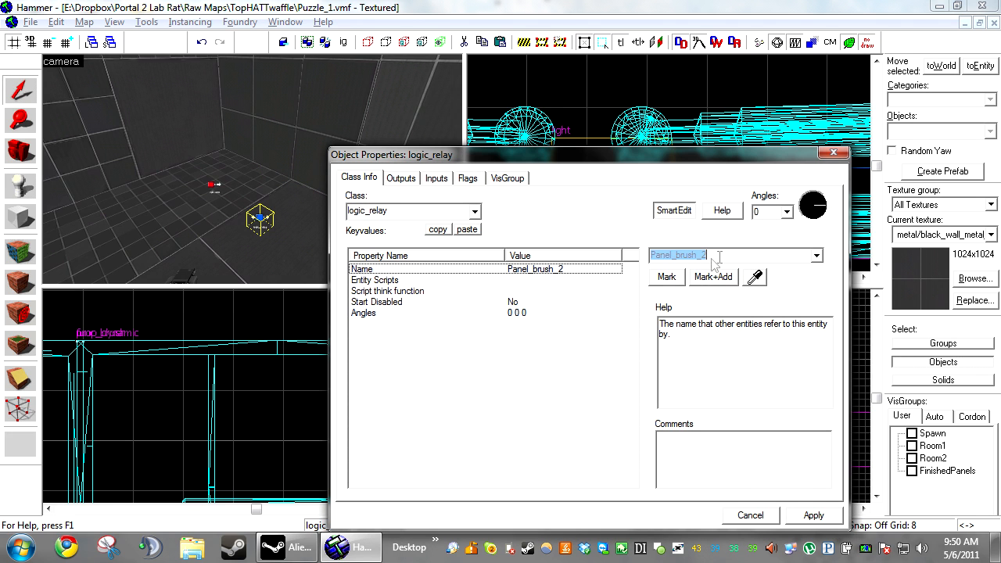
type("Panel_relay_op")
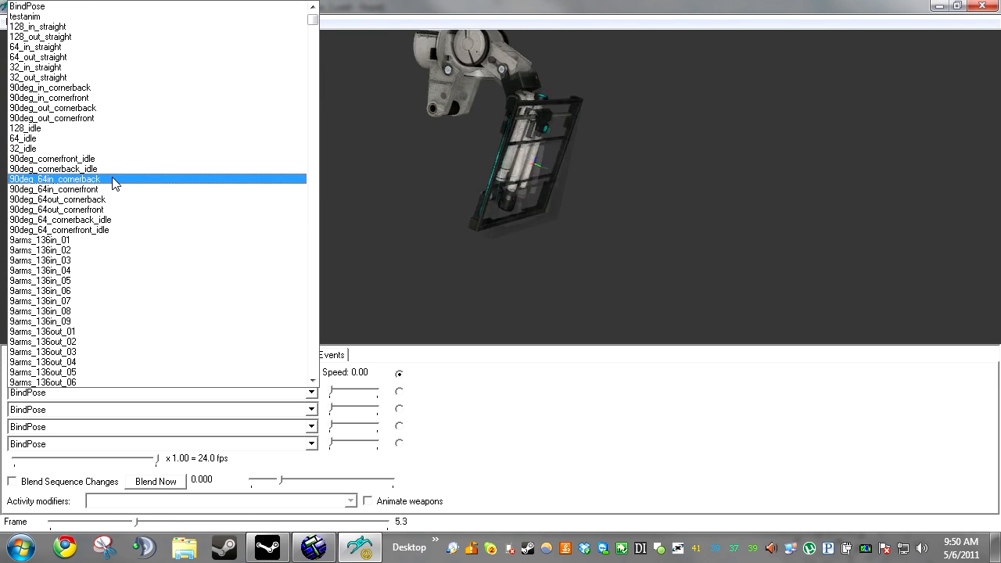
Select the 90deg_in_cornerfront sequence and watch the rusty arm animate
left_click(50, 97)
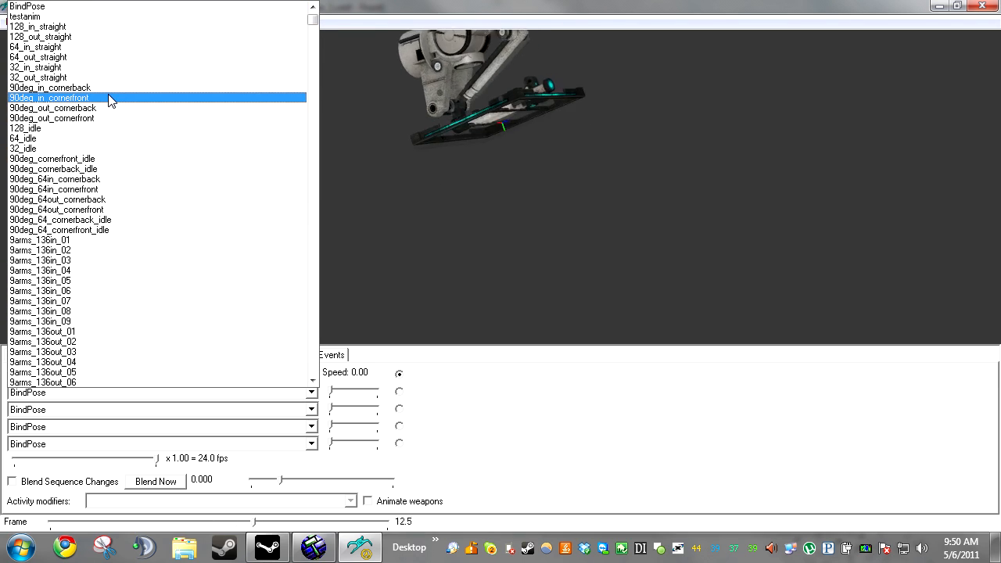
left_click(50, 97)
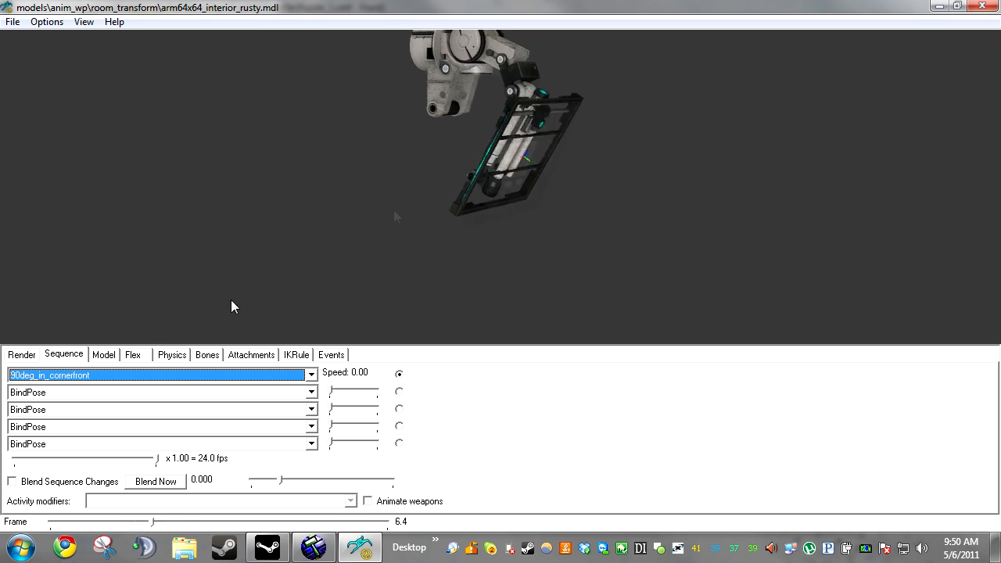
left_click(157, 375)
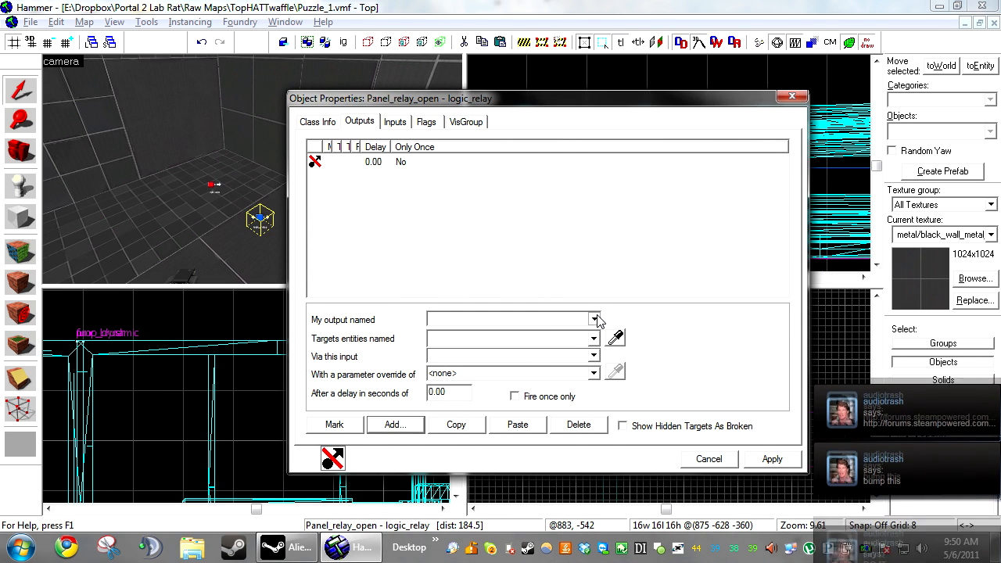
Add OnTrigger SetAnimation 90deg_in_cornerfront to Panel_model_1, then copy it to the other arm models
left_click(594, 319)
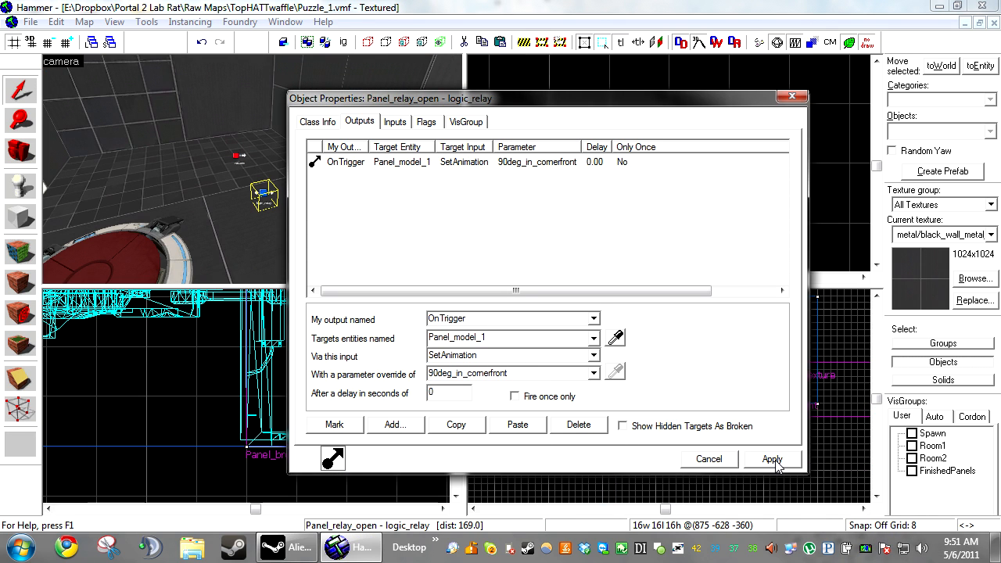
left_click(516, 424)
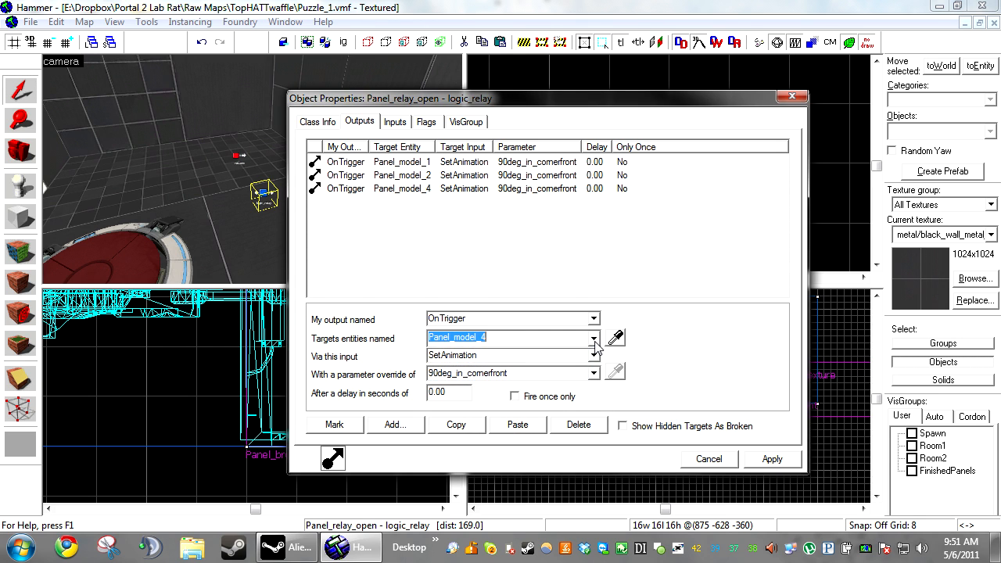
left_click(516, 425)
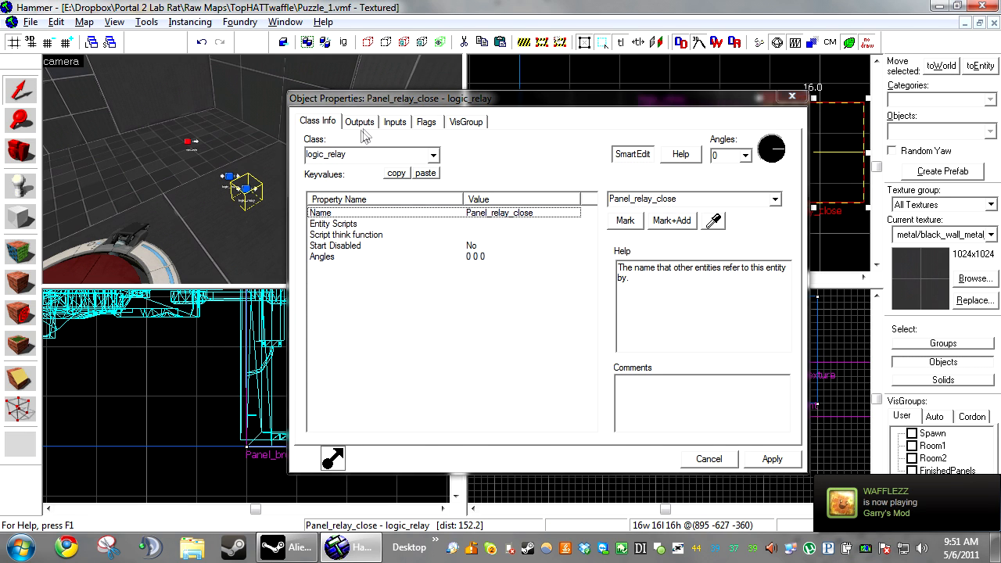
left_click(360, 122)
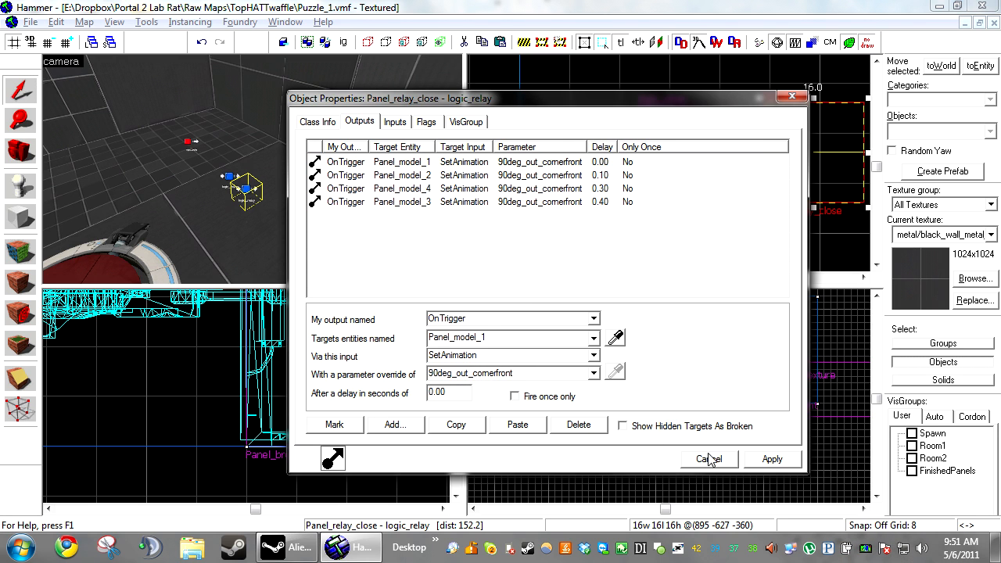
left_click(707, 460)
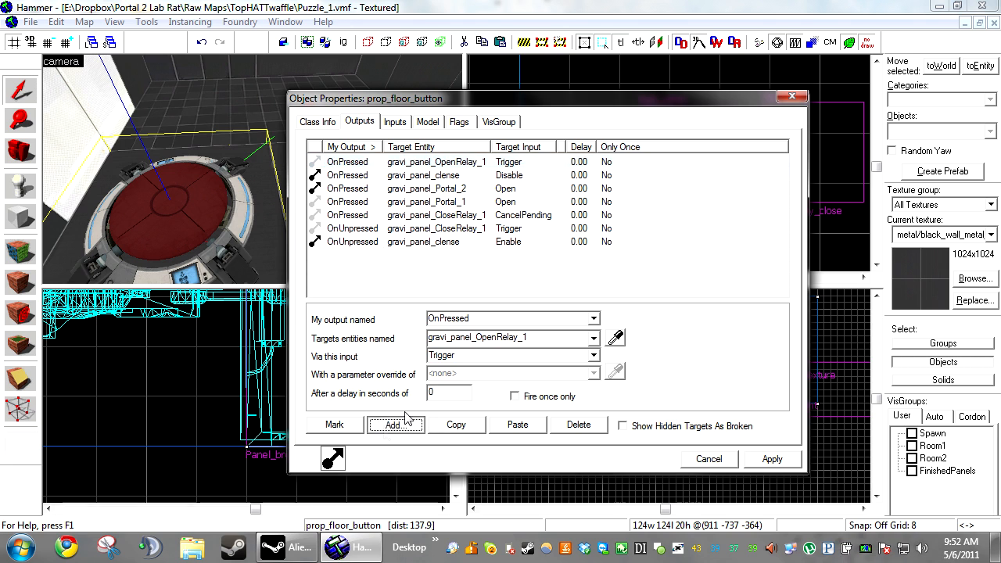
Add button outputs triggering Panel_relay_open and Panel_relay_close, then run the map
left_click(394, 426)
type("Panel_relay_open")
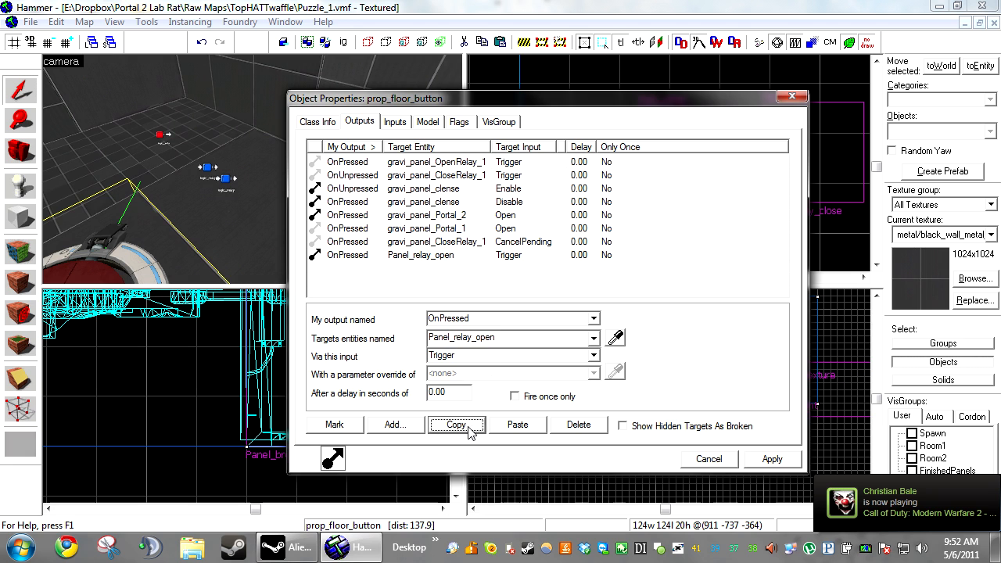
left_click(516, 425)
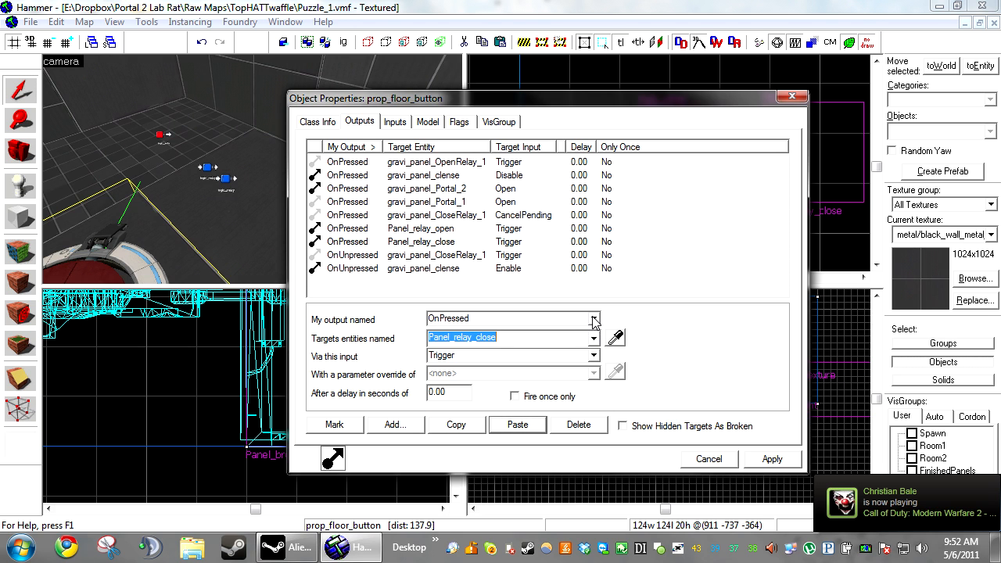
left_click(771, 459)
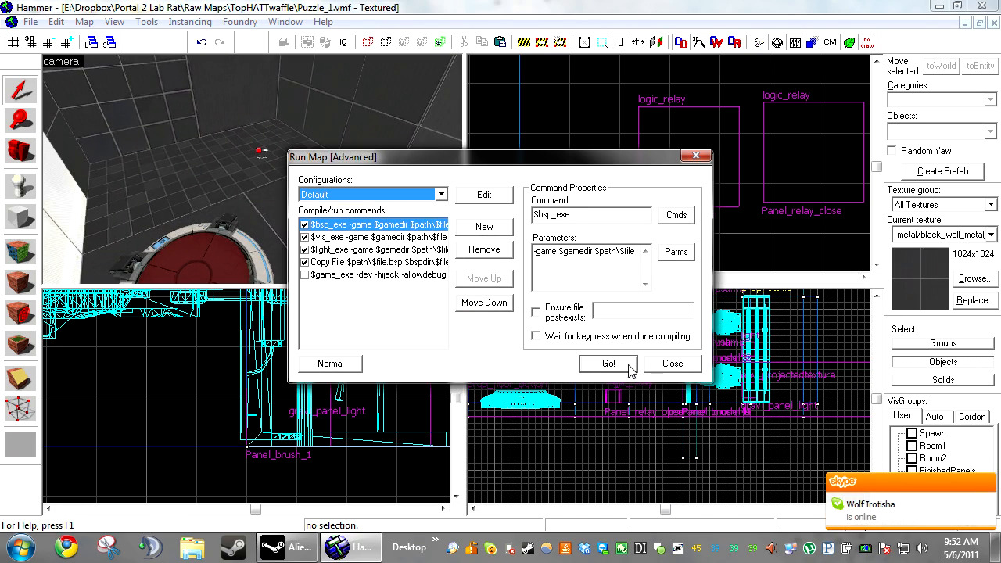
left_click(607, 363)
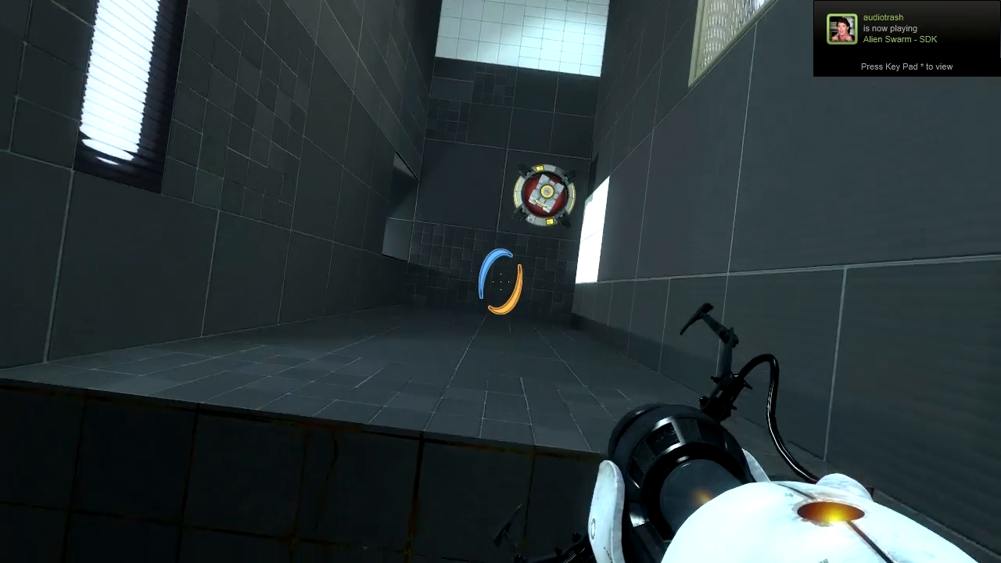
mouse_move(500, 281)
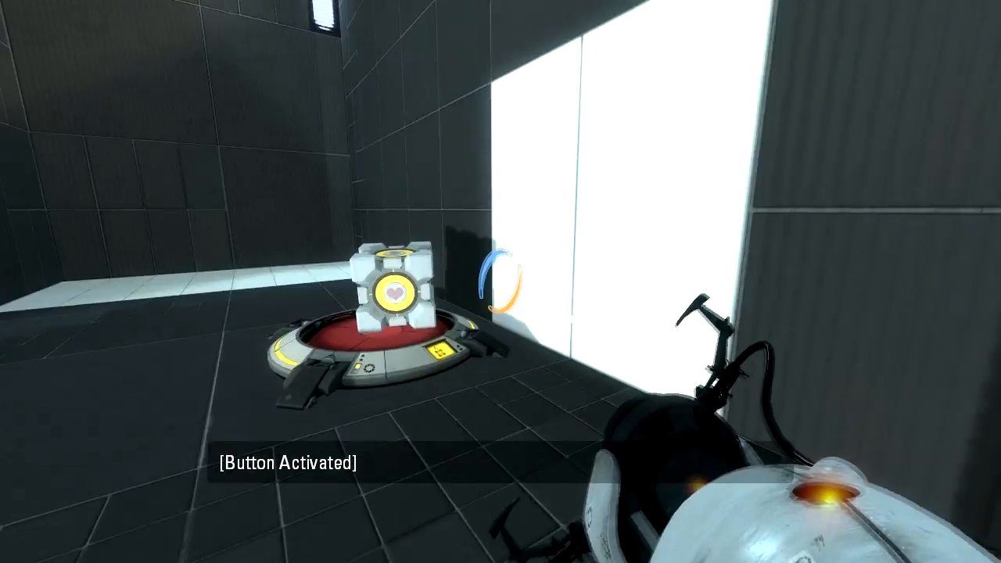
Fire a portal into the corridor while testing the button with the cube
left_click(500, 282)
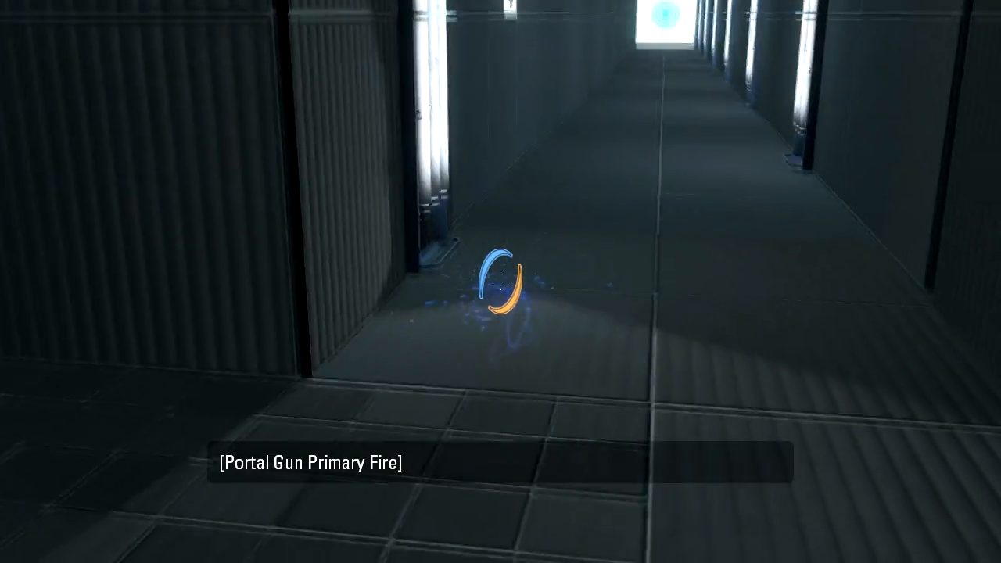